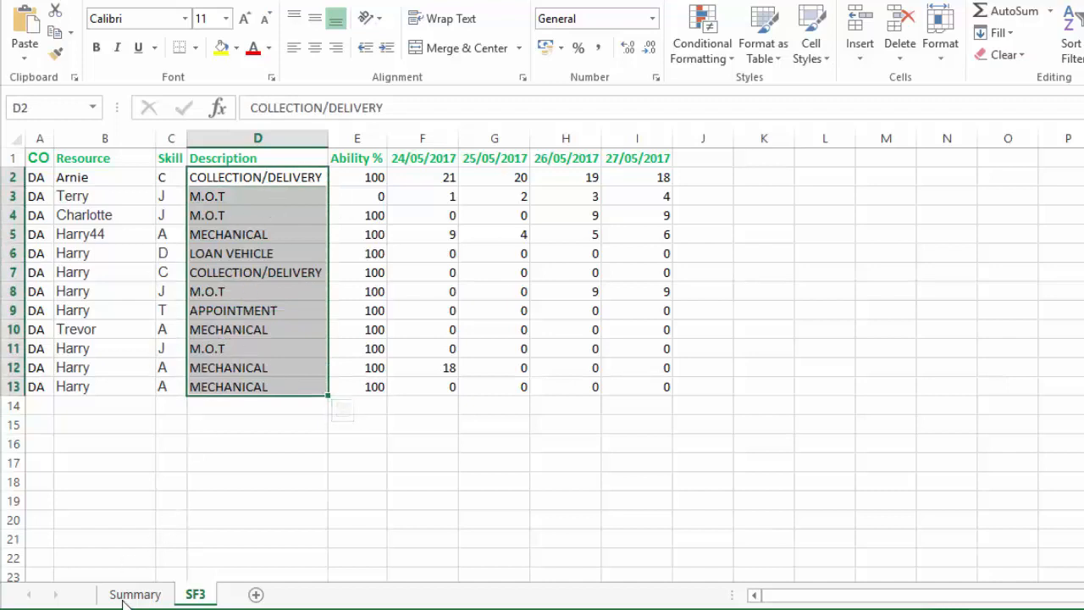
- Compare Summary's M.O.T. and COLLECTION/DELIVERY headings with SF3's date headings F1 to I1
{"action": "left_click", "coordinate": [135, 594]}
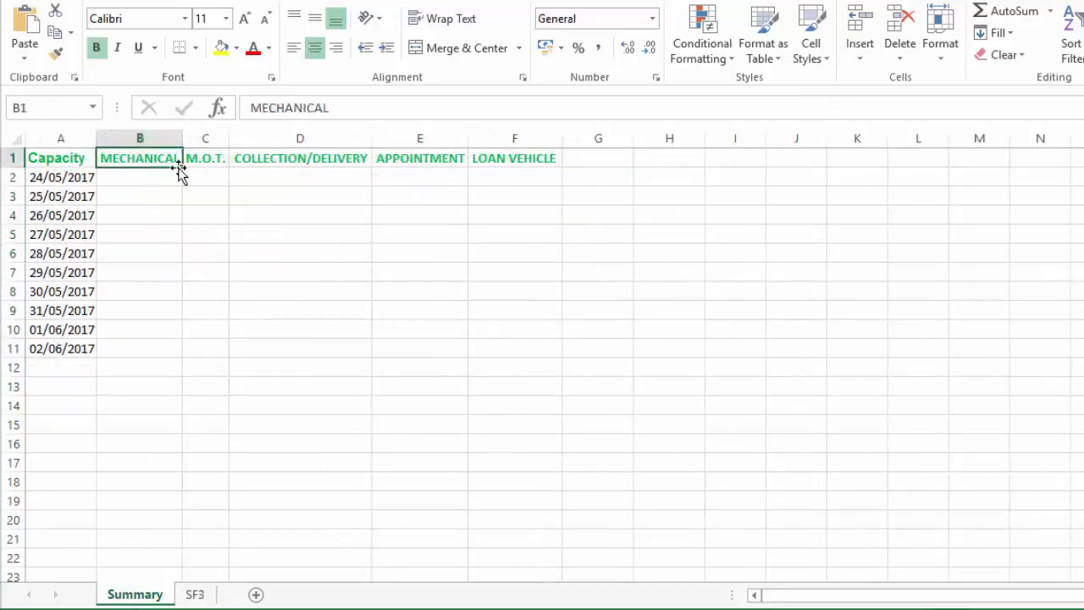
{"action": "mouse_move", "coordinate": [223, 392]}
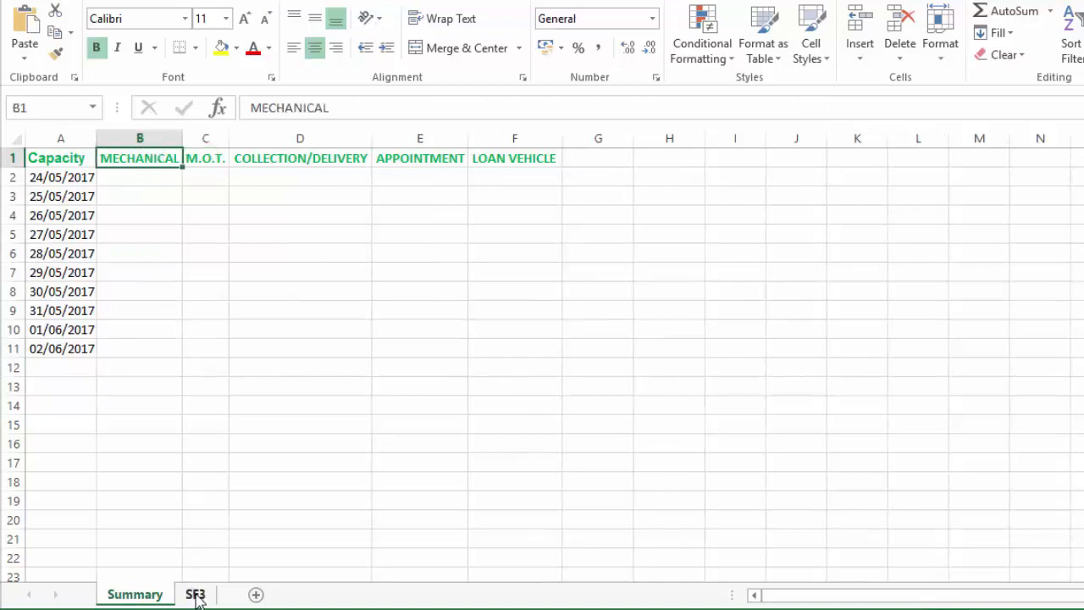
{"action": "left_click", "coordinate": [204, 138]}
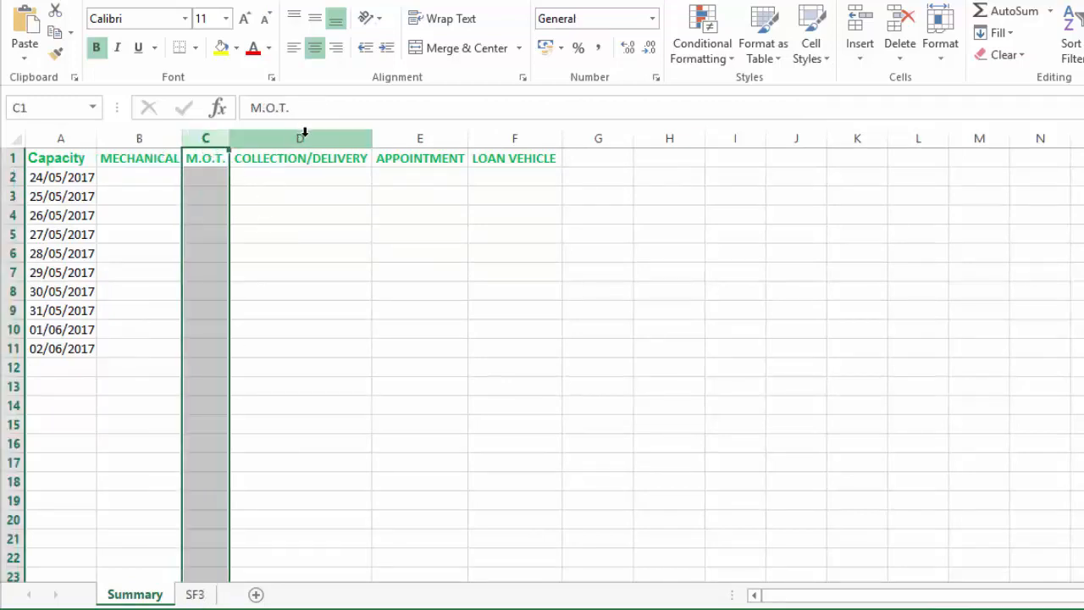
{"action": "left_click", "coordinate": [300, 137]}
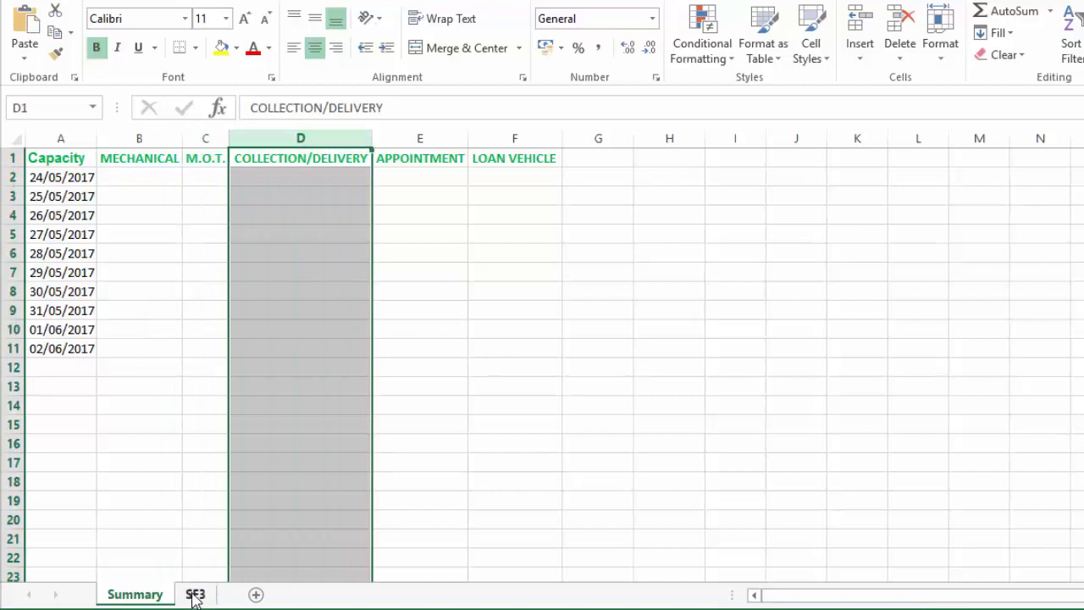
{"action": "left_click", "coordinate": [195, 593]}
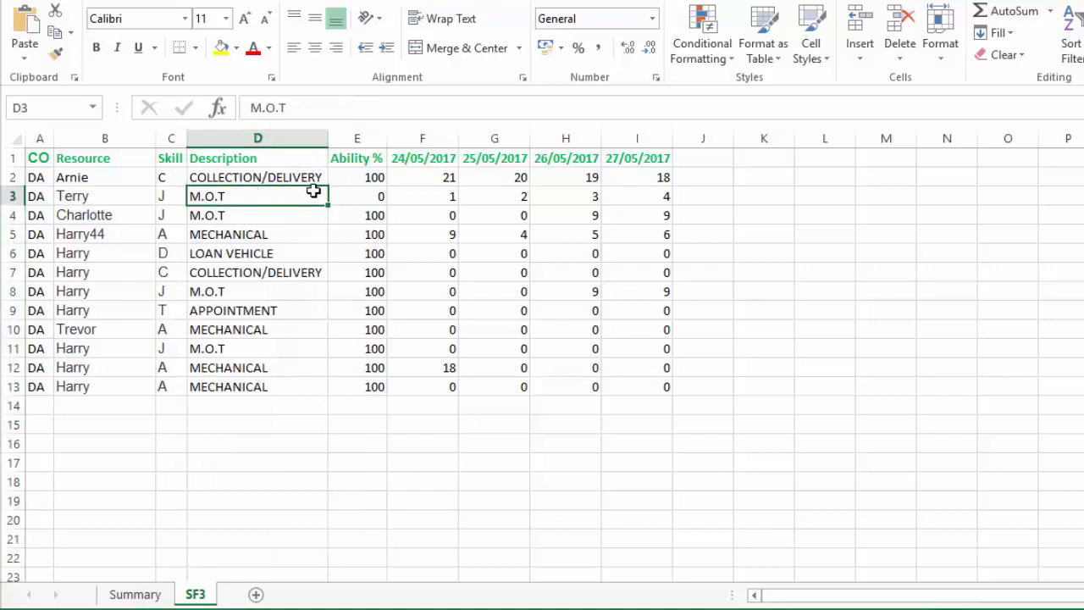
{"action": "mouse_move", "coordinate": [397, 205]}
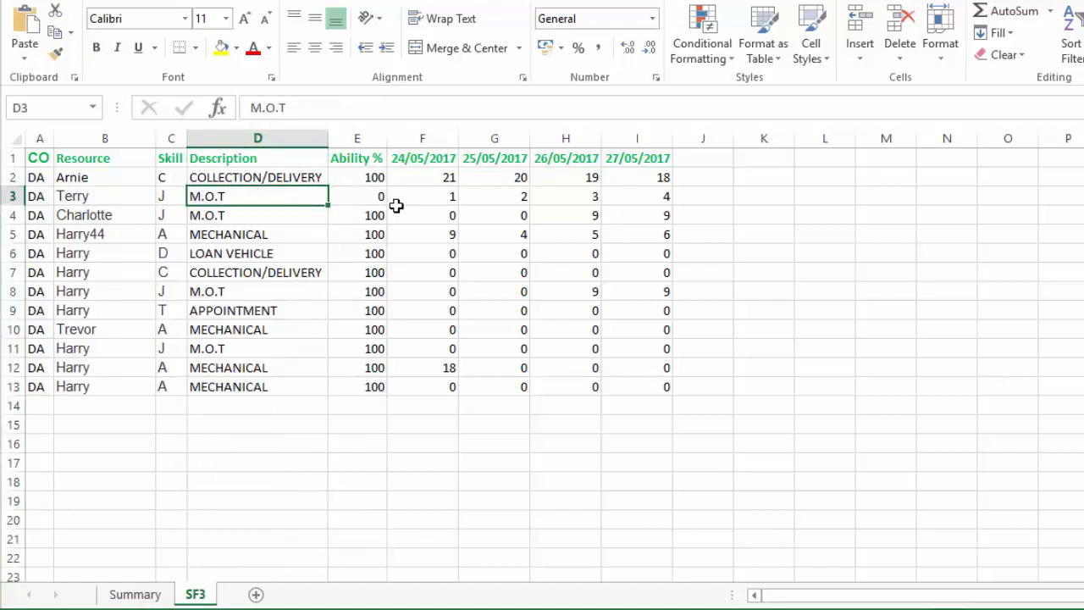
{"action": "left_click", "coordinate": [423, 159]}
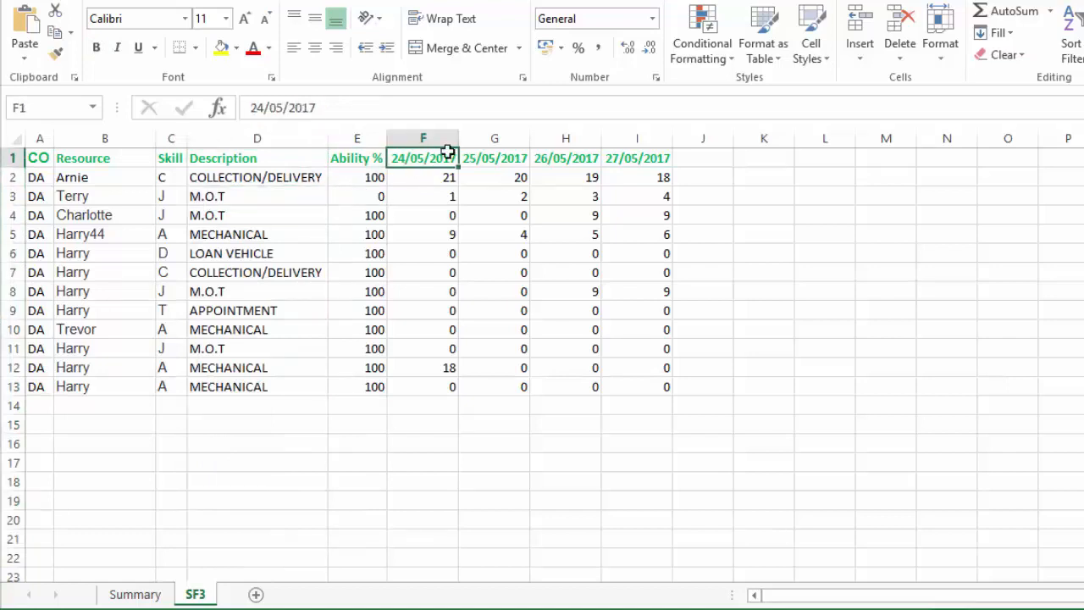
{"action": "left_click_drag", "start_coordinate": [423, 158], "coordinate": [637, 157]}
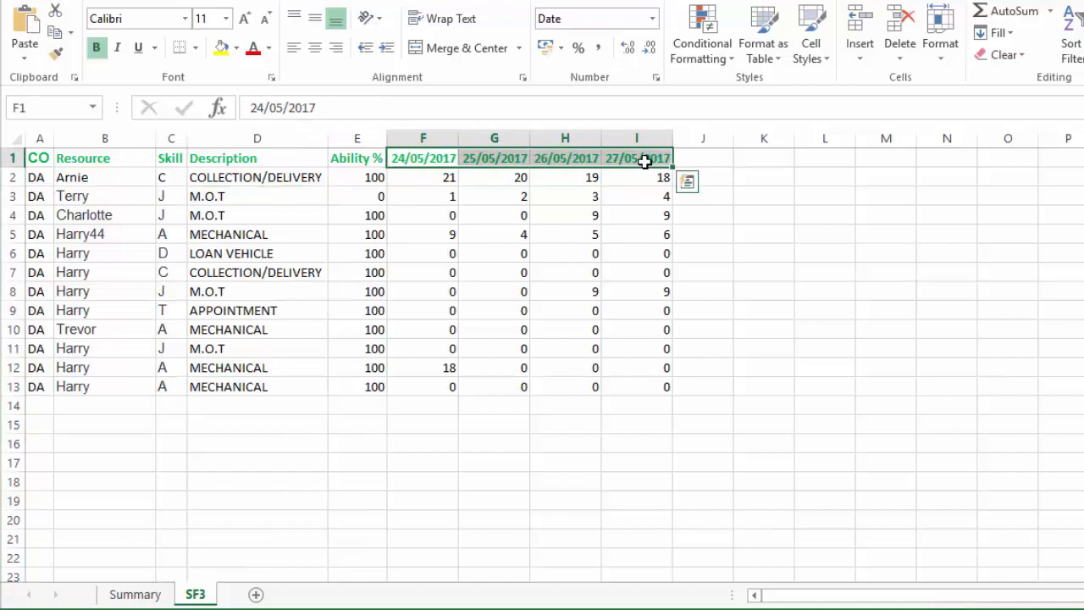
- Compare Summary's dates against SF3's 25/05/2017 and 27/05/2017 date columns
{"action": "left_click", "coordinate": [134, 594]}
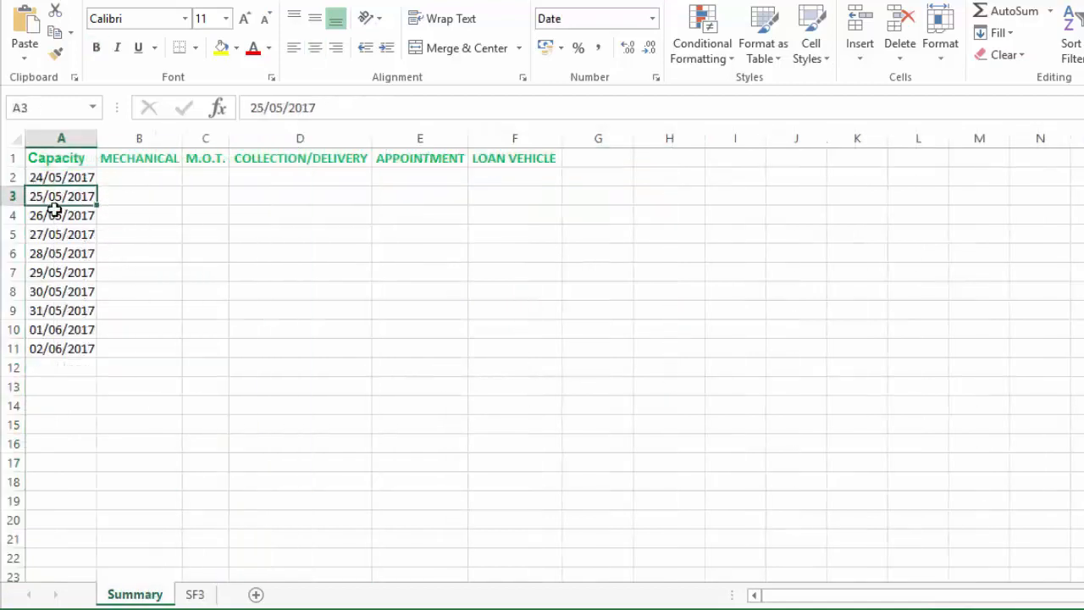
{"action": "left_click", "coordinate": [194, 593]}
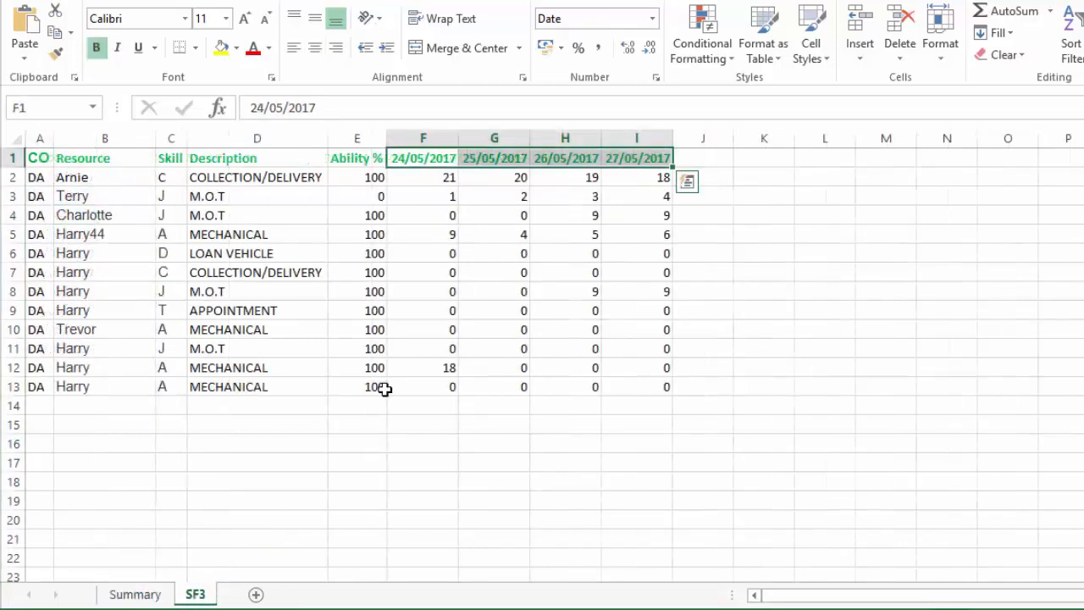
{"action": "left_click", "coordinate": [494, 137]}
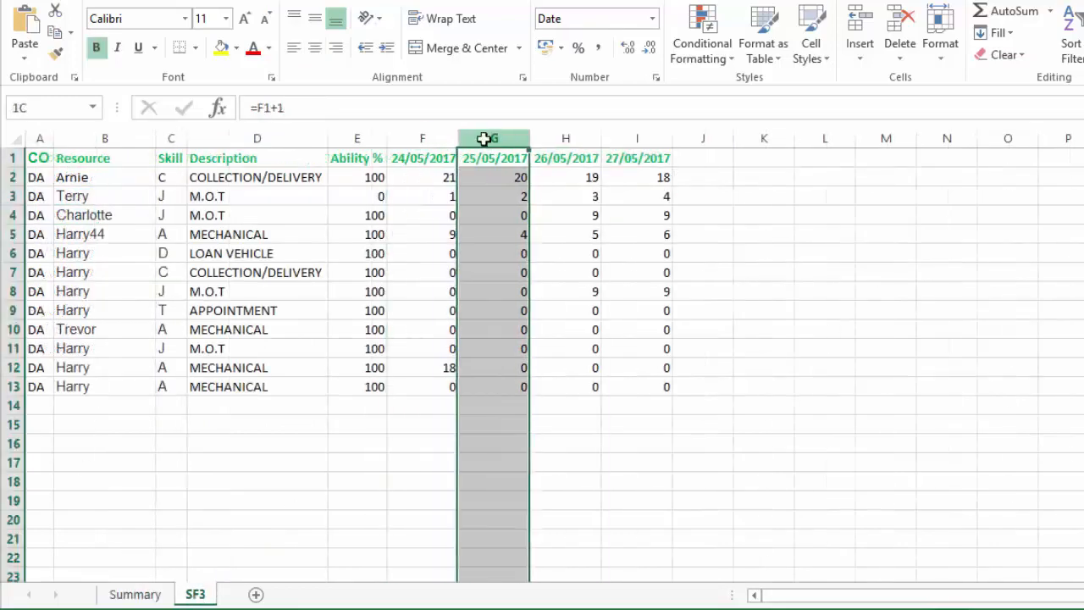
{"action": "left_click", "coordinate": [637, 138]}
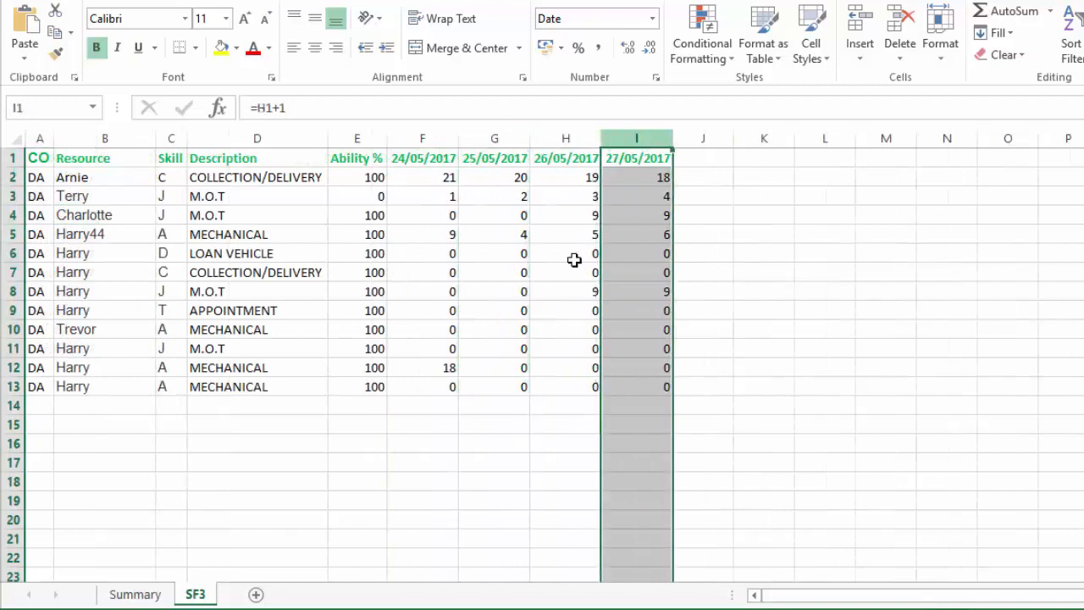
{"action": "left_click", "coordinate": [423, 290]}
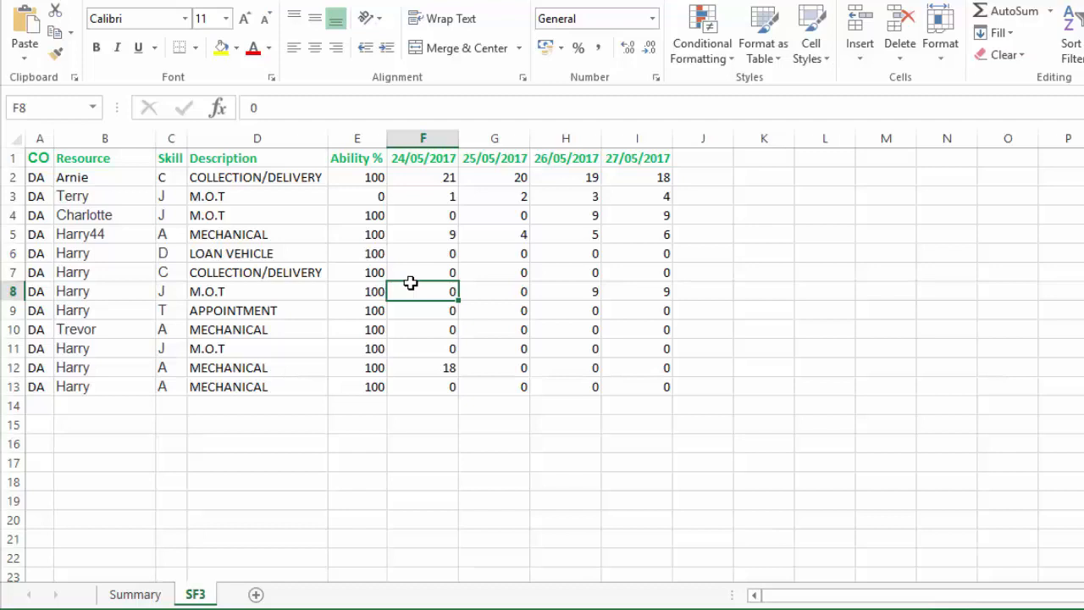
- Check Summary's first date 24/05/2017 against SF3's header row, then return to Summary
{"action": "left_click", "coordinate": [135, 593]}
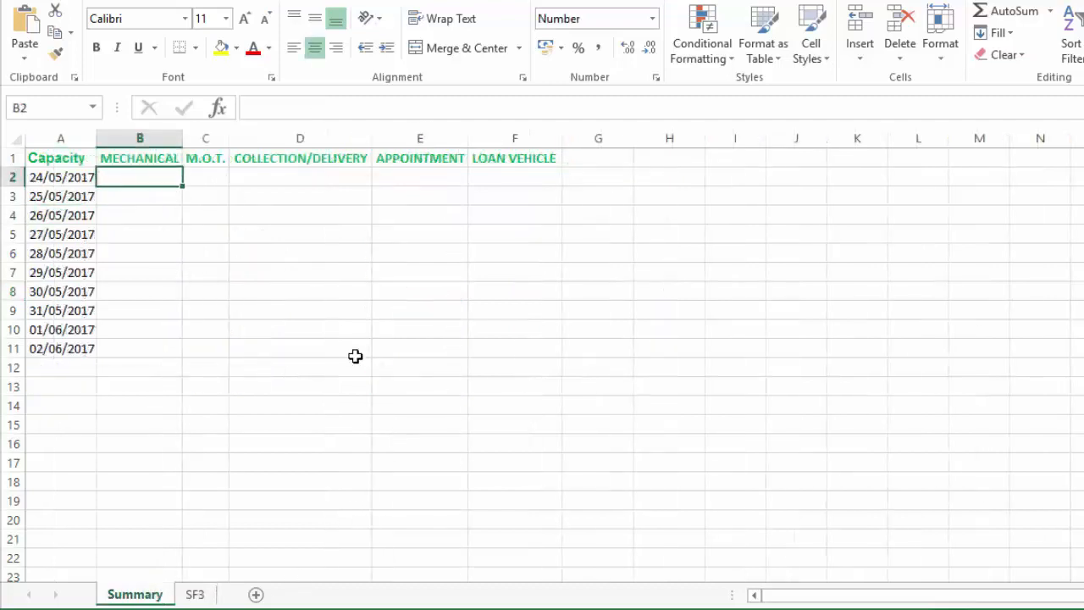
{"action": "left_click", "coordinate": [61, 177]}
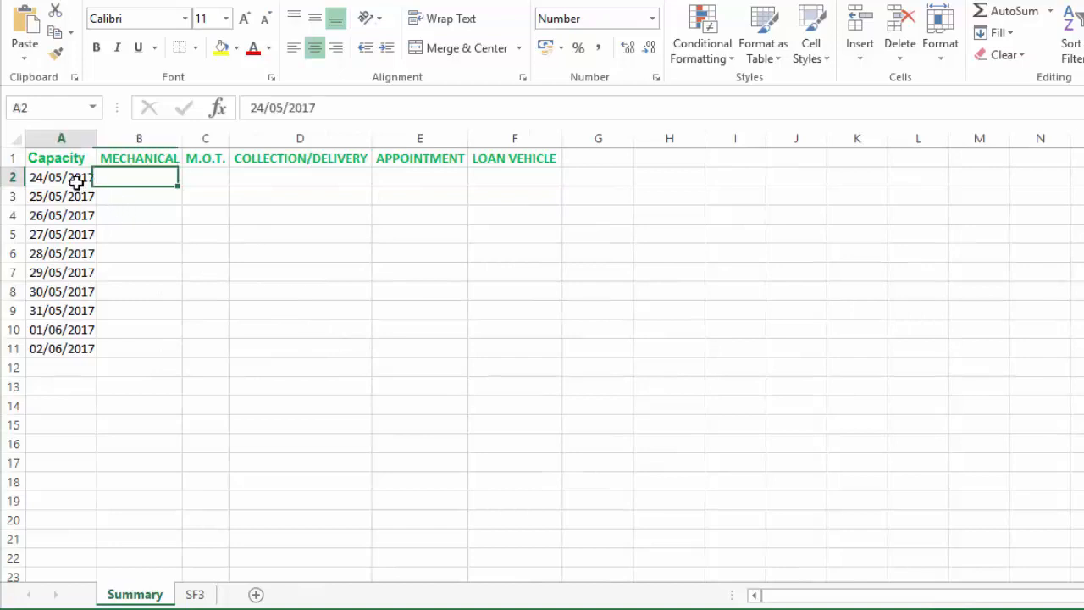
{"action": "left_click", "coordinate": [195, 593]}
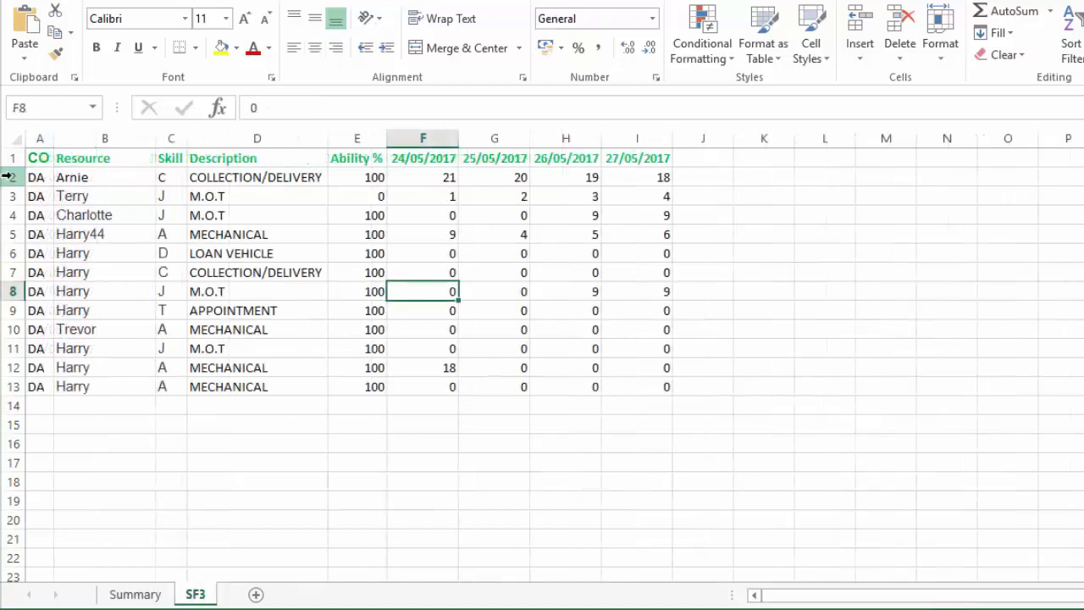
{"action": "left_click", "coordinate": [39, 157]}
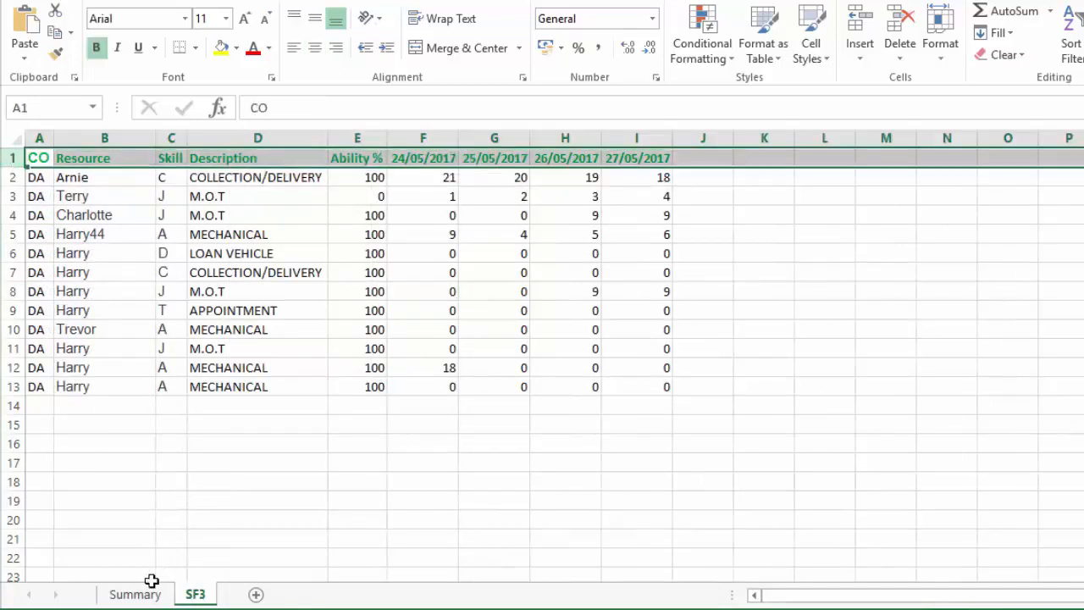
{"action": "left_click", "coordinate": [134, 594]}
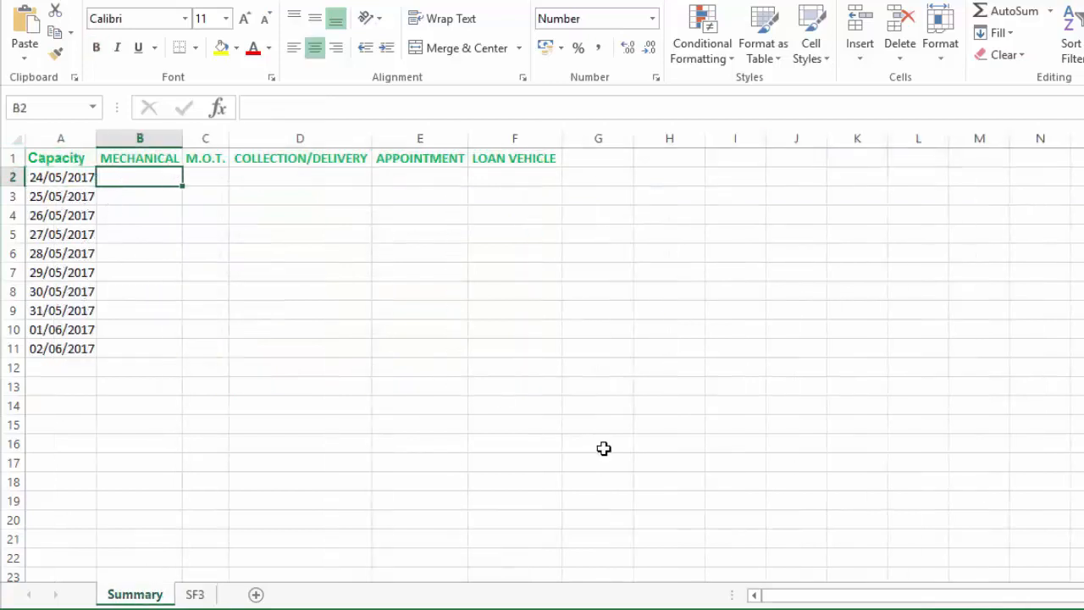
- Enter =MATCH($A2,SF3 row 1,0) in Summary B2, returning 6
{"action": "type", "text": "=match(A$2,"}
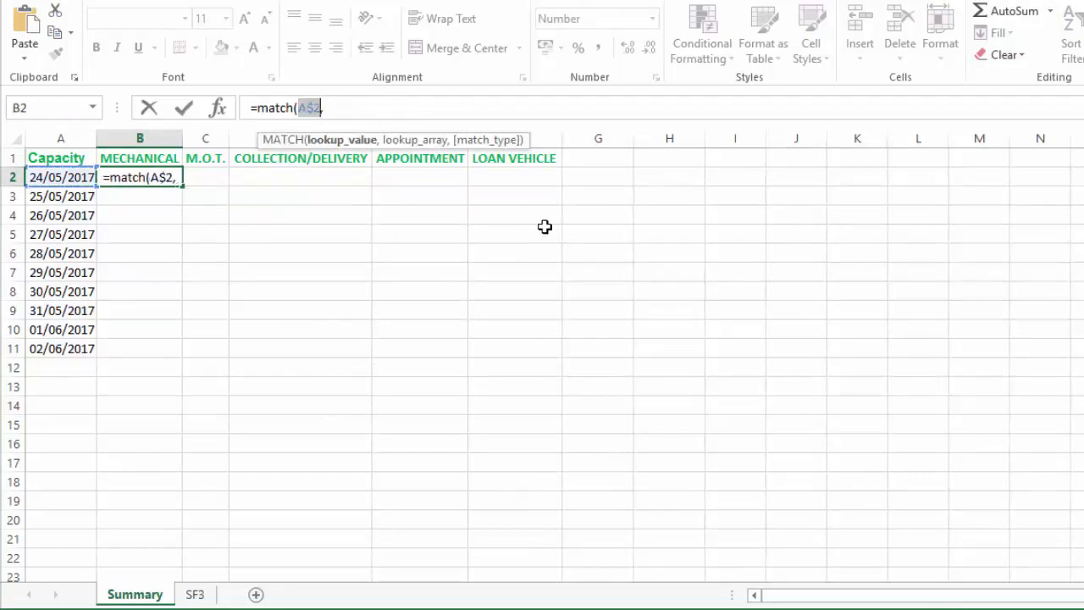
{"action": "key", "text": "f4"}
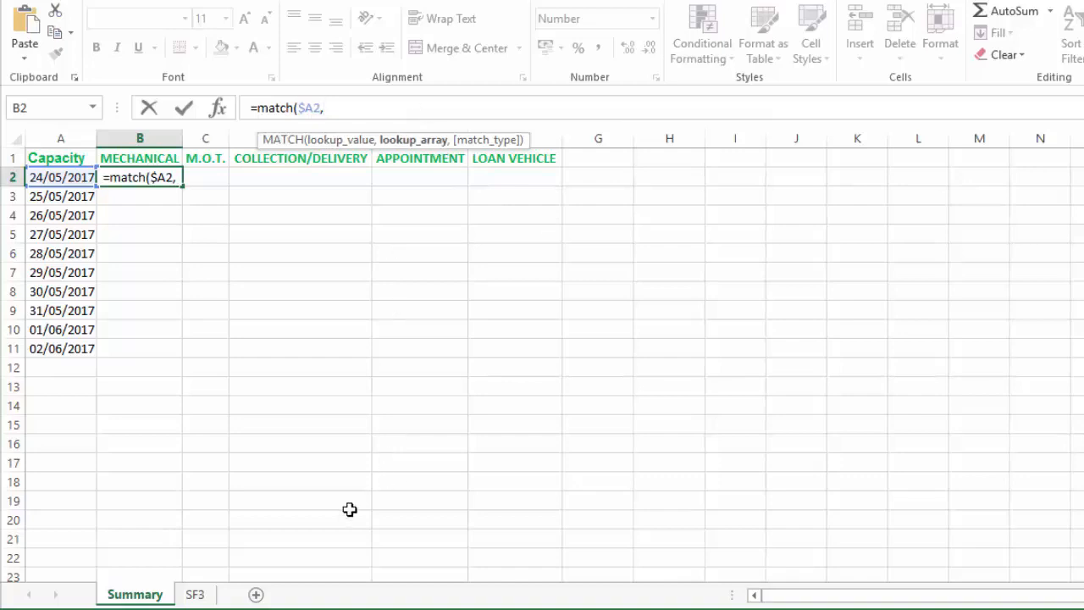
{"action": "left_click", "coordinate": [195, 593]}
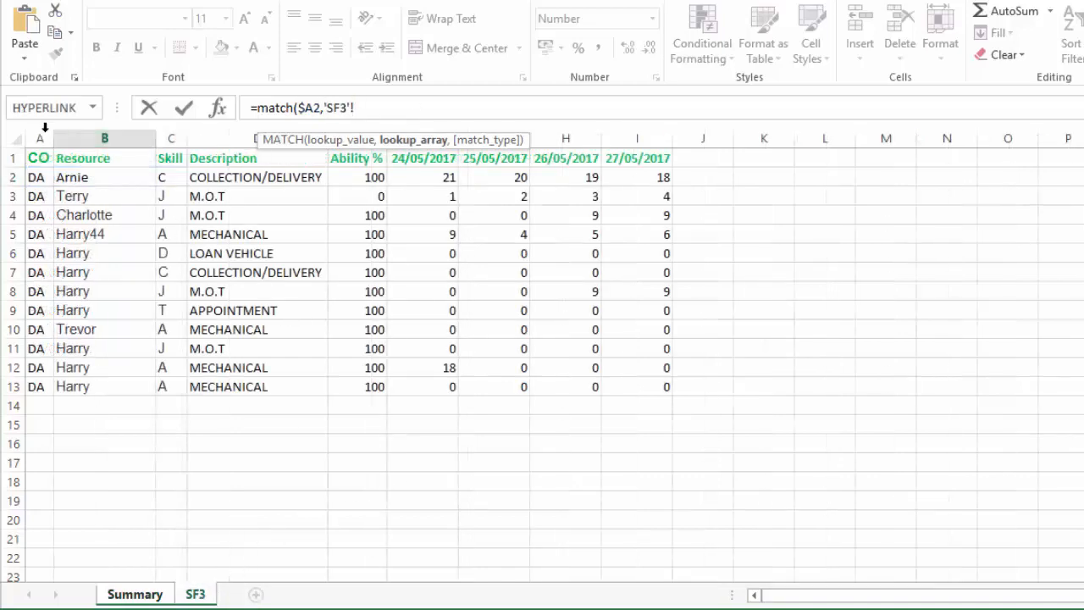
{"action": "left_click", "coordinate": [13, 159]}
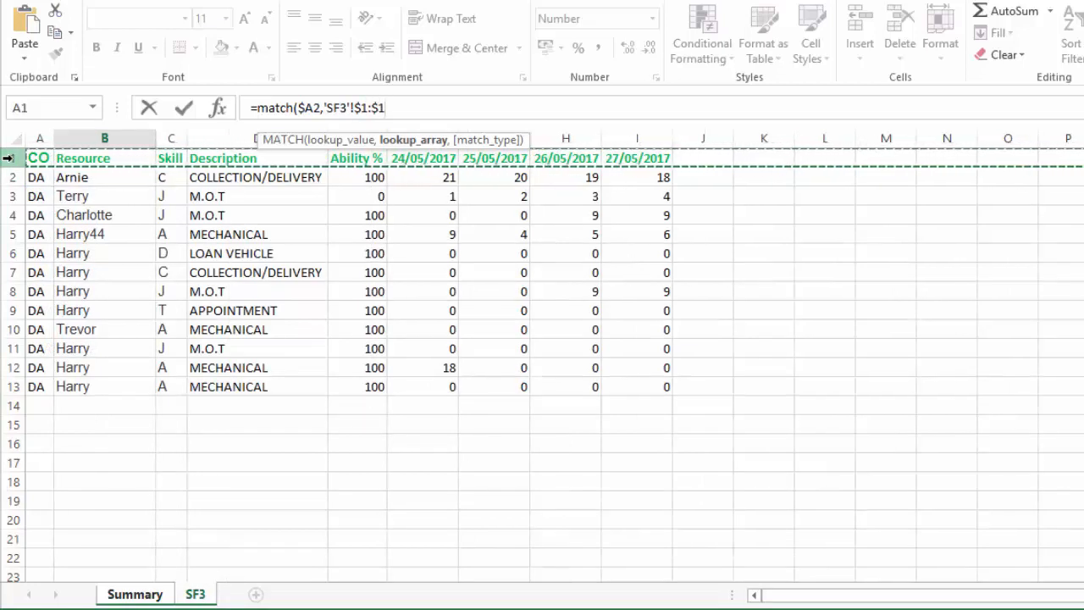
{"action": "type", "text": ",0)"}
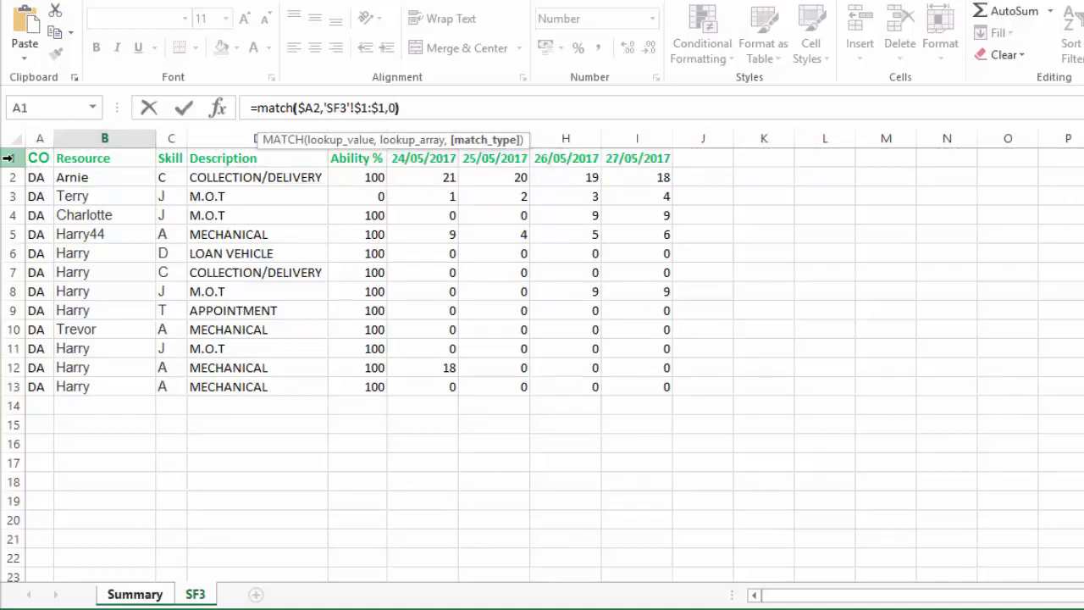
{"action": "left_click", "coordinate": [135, 594]}
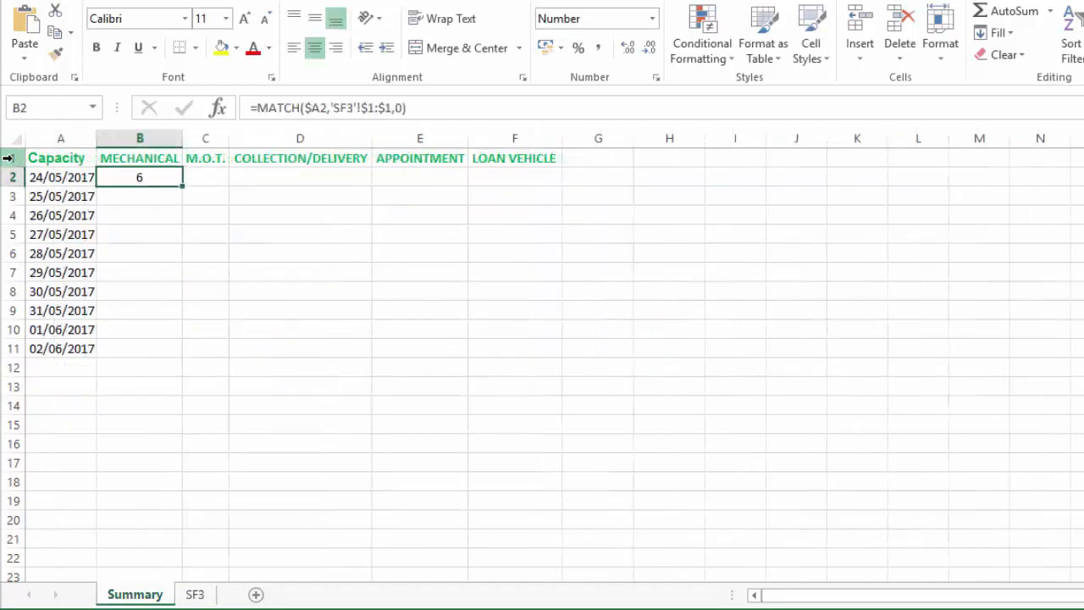
- Highlight SF3's 24/05/2017 column as column 6, then go back to Summary
{"action": "left_click", "coordinate": [195, 594]}
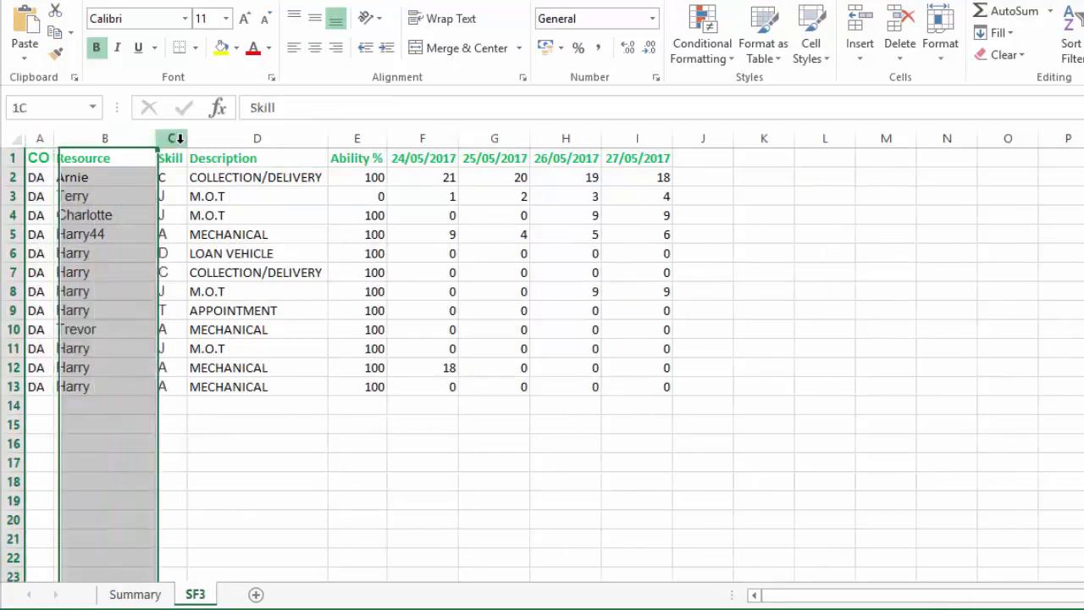
{"action": "left_click", "coordinate": [422, 138]}
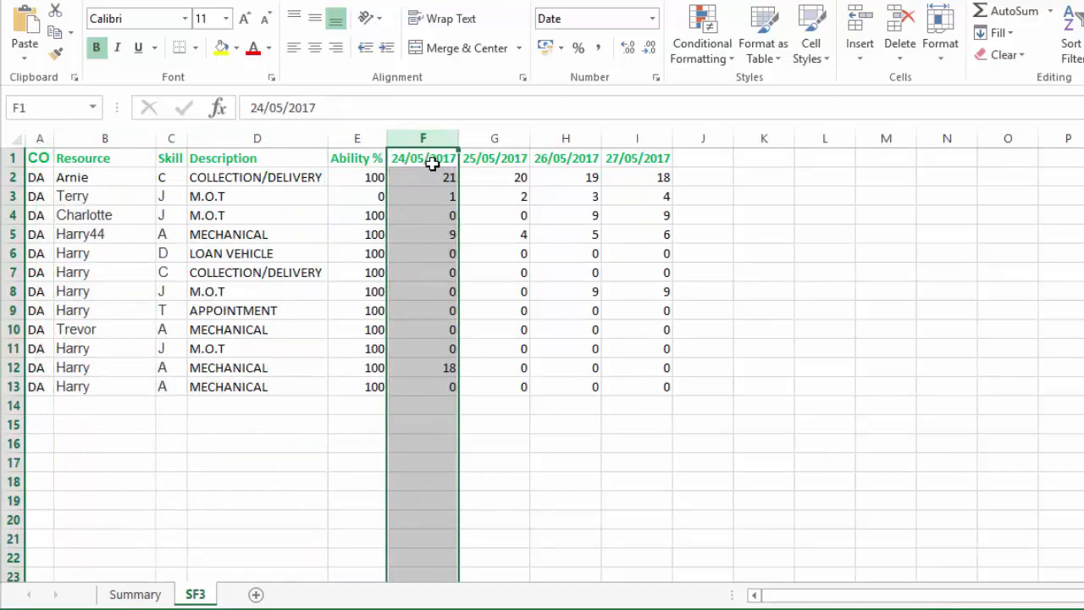
{"action": "left_click", "coordinate": [135, 594]}
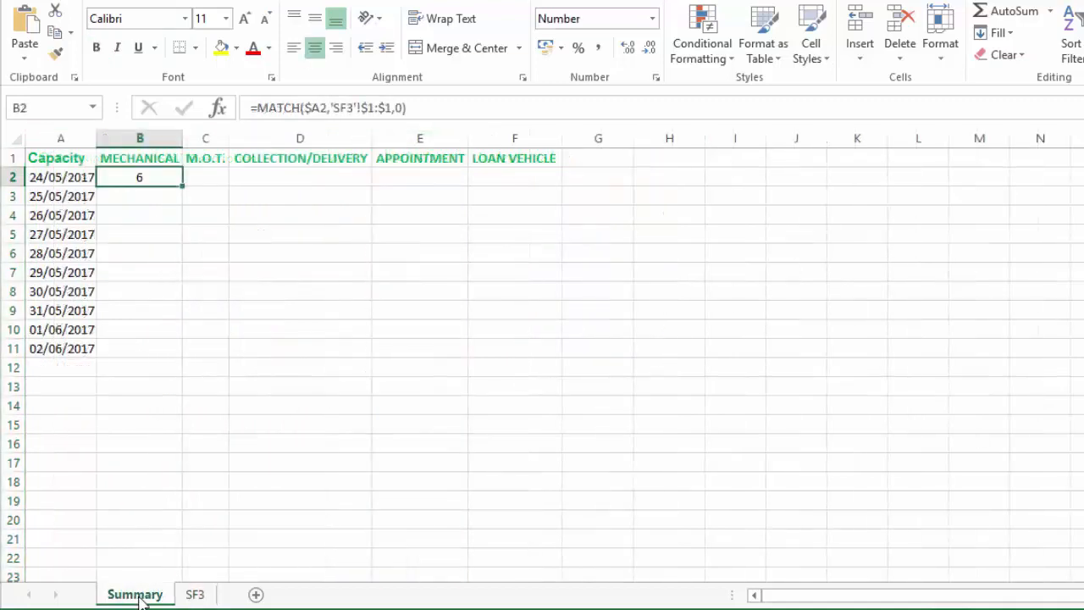
{"action": "mouse_move", "coordinate": [321, 226]}
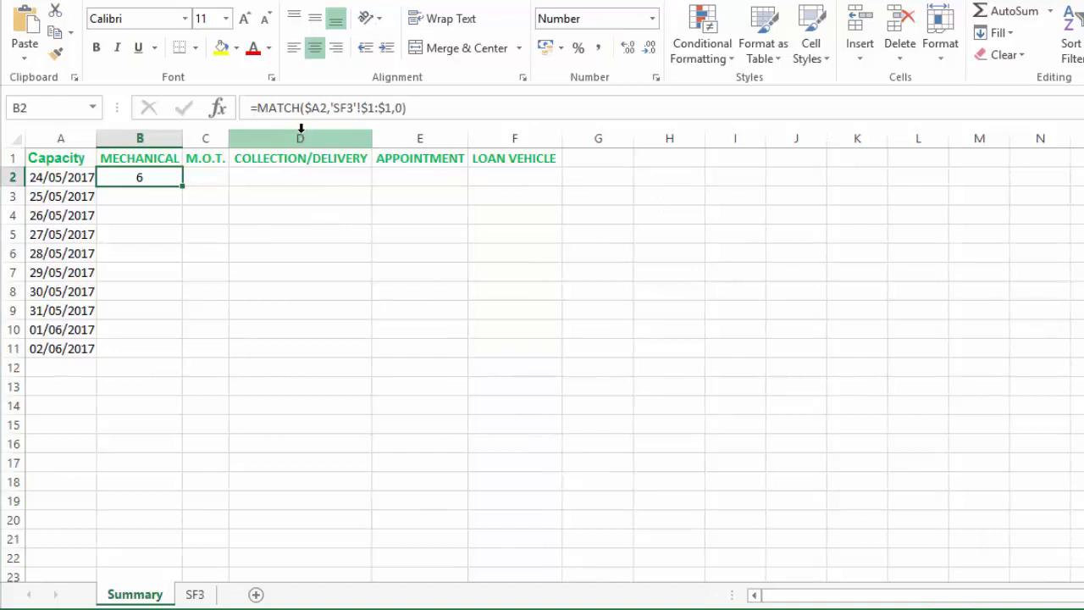
- Wrap B2's MATCH in OFFSET from SF3's absolute column A, with 0 rows and MATCH-1 columns
{"action": "double_click", "coordinate": [140, 177]}
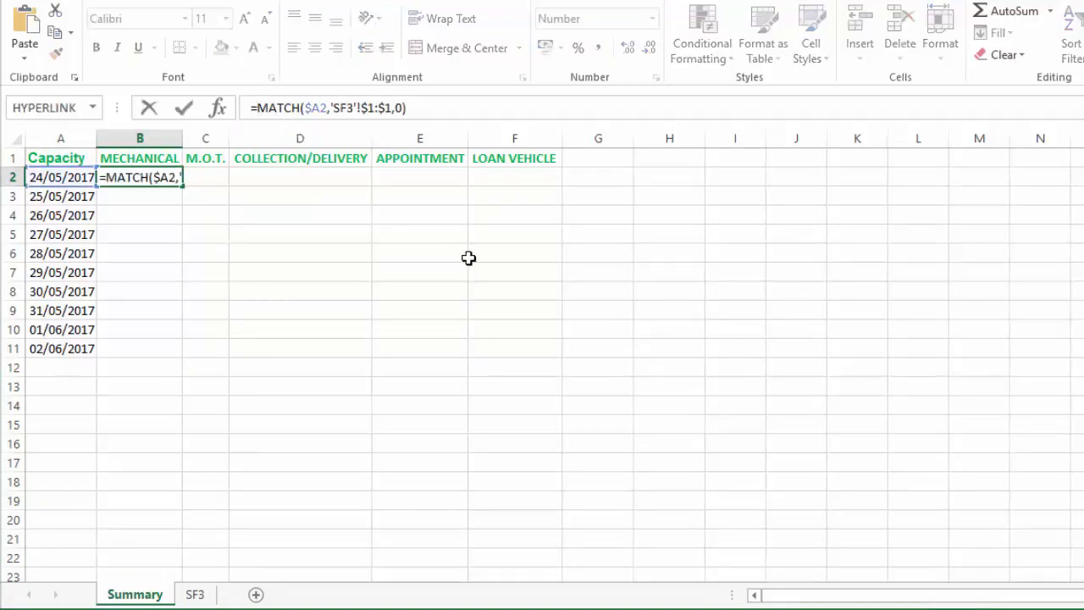
{"action": "type", "text": "offset("}
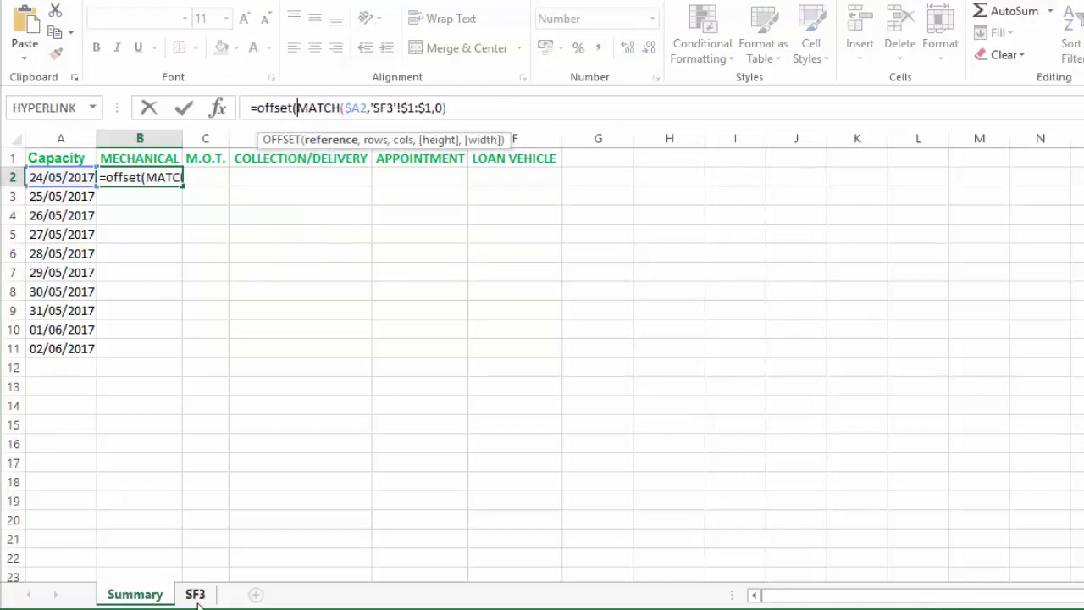
{"action": "left_click", "coordinate": [196, 594]}
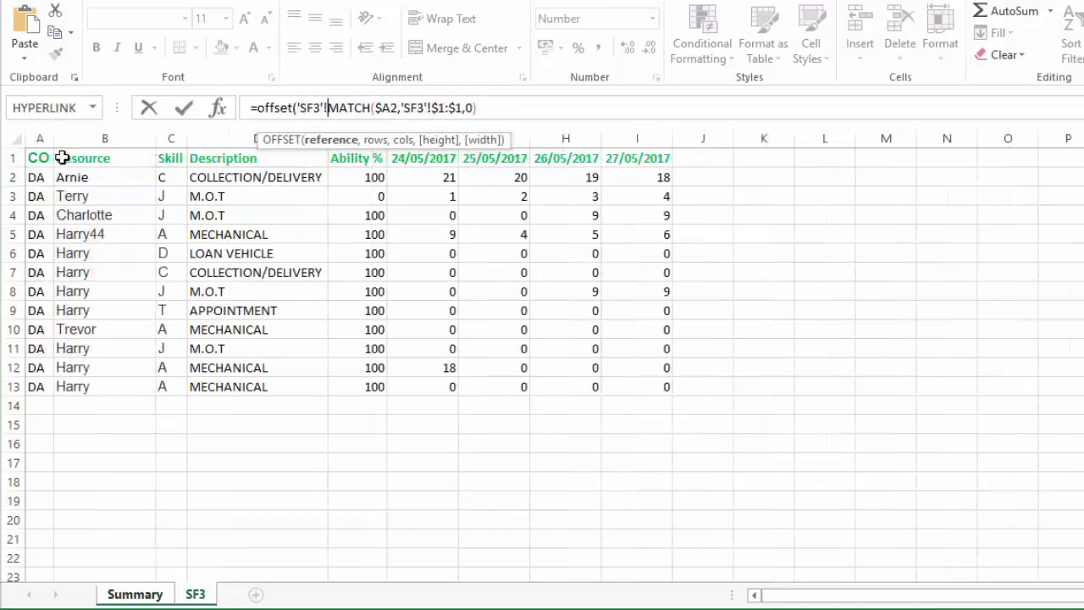
{"action": "left_click", "coordinate": [39, 139]}
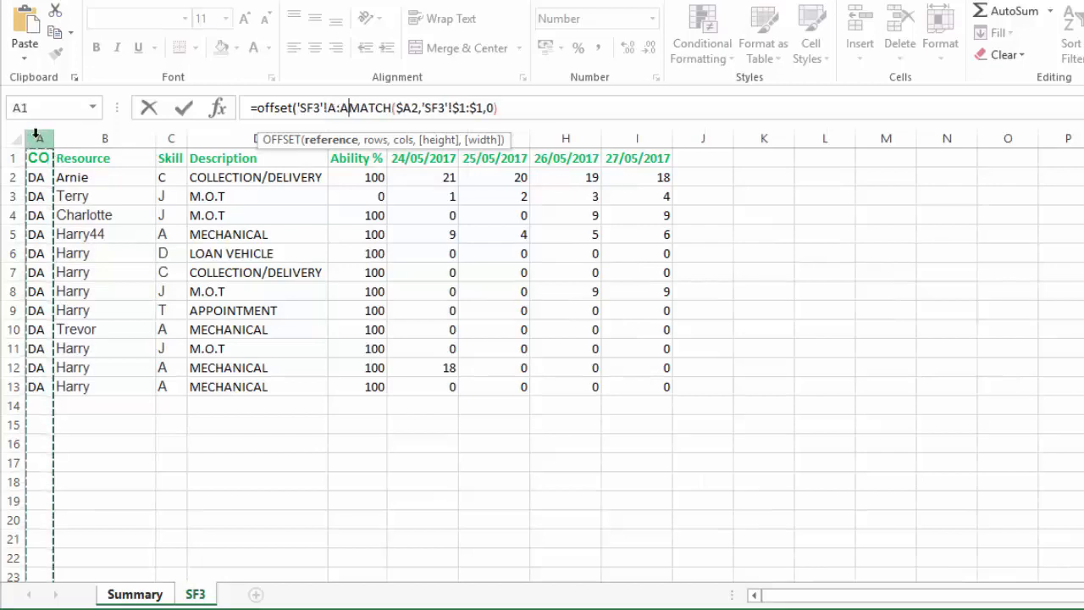
{"action": "key", "text": "f4"}
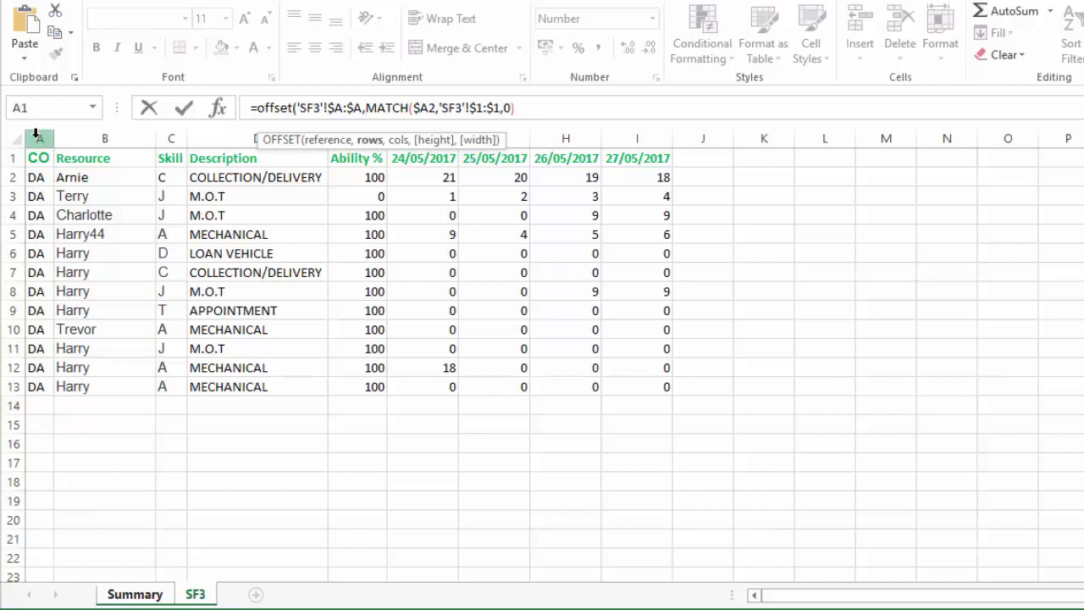
{"action": "type", "text": "0,"}
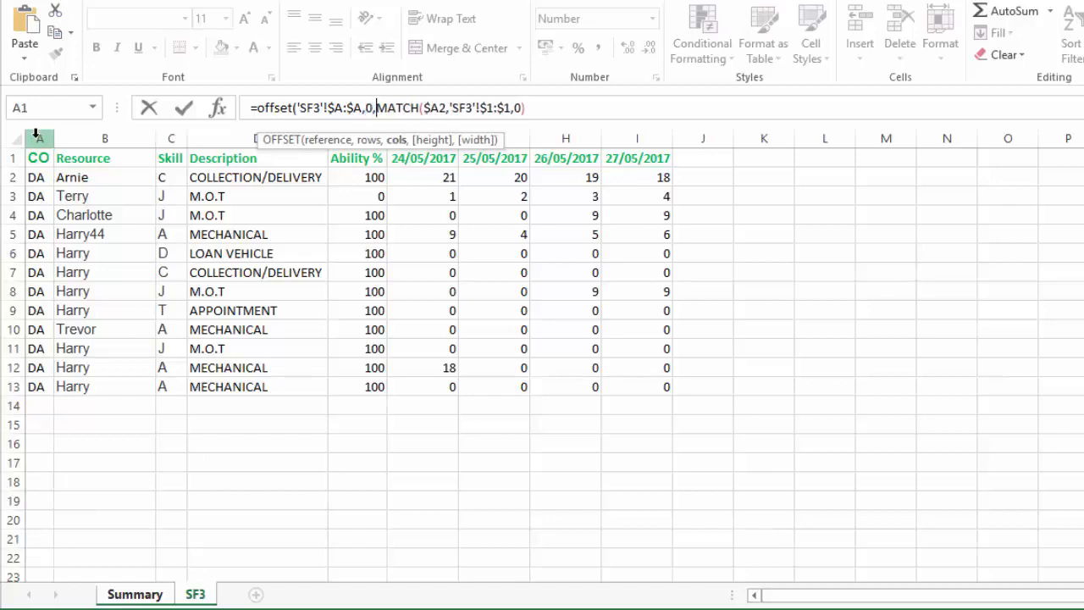
{"action": "left_click", "coordinate": [105, 138]}
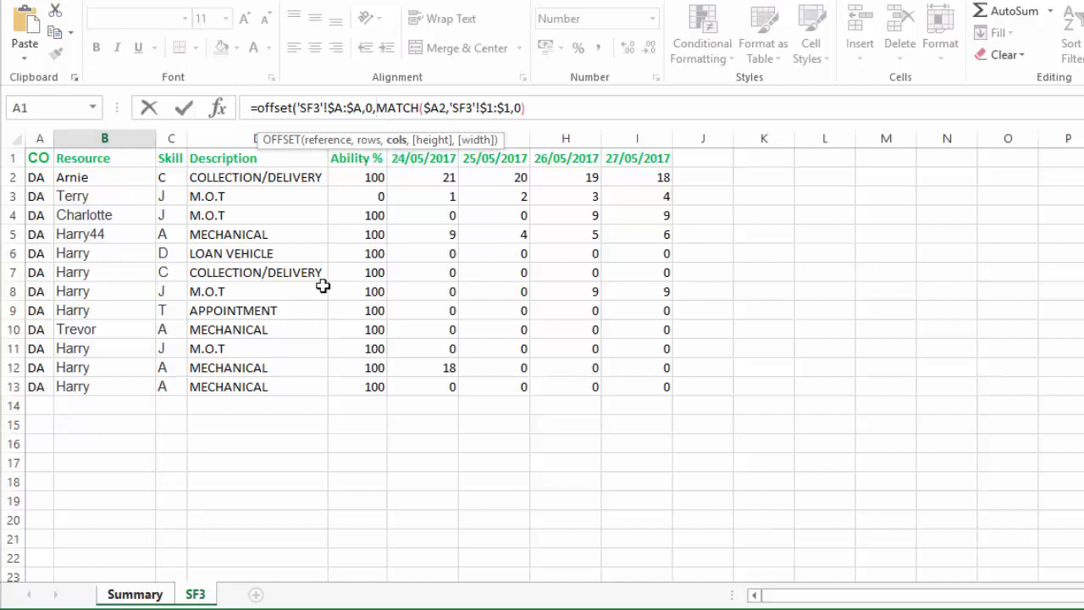
{"action": "mouse_move", "coordinate": [109, 198]}
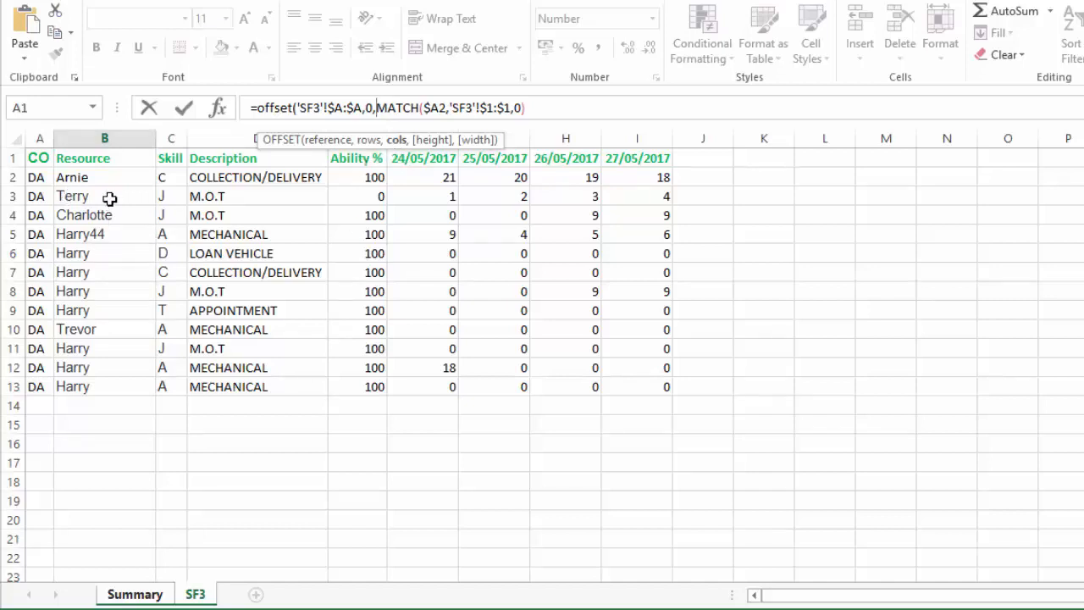
{"action": "mouse_move", "coordinate": [436, 212]}
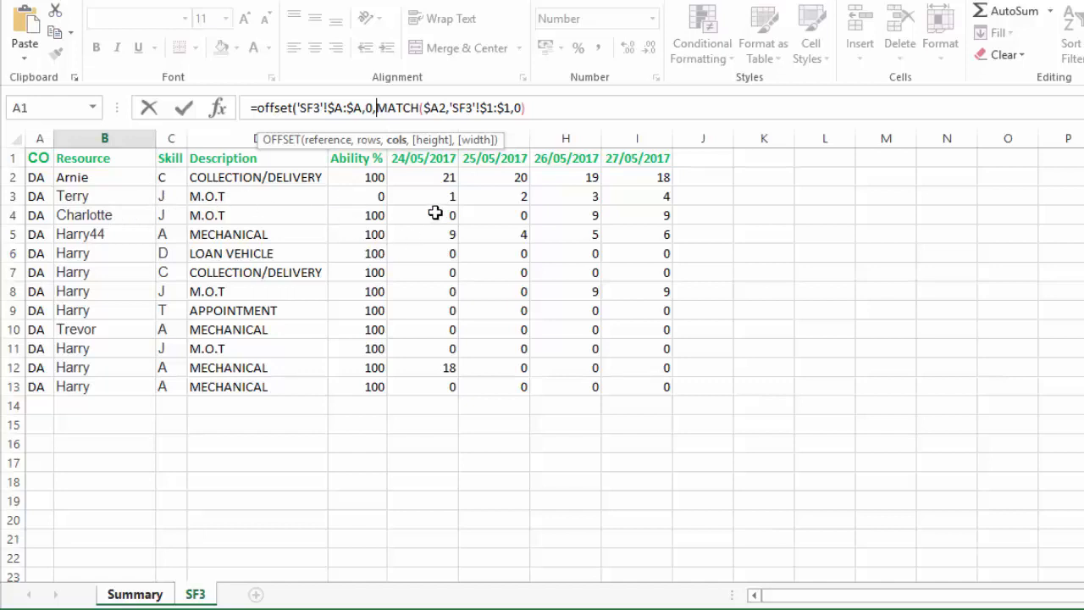
{"action": "mouse_move", "coordinate": [509, 221]}
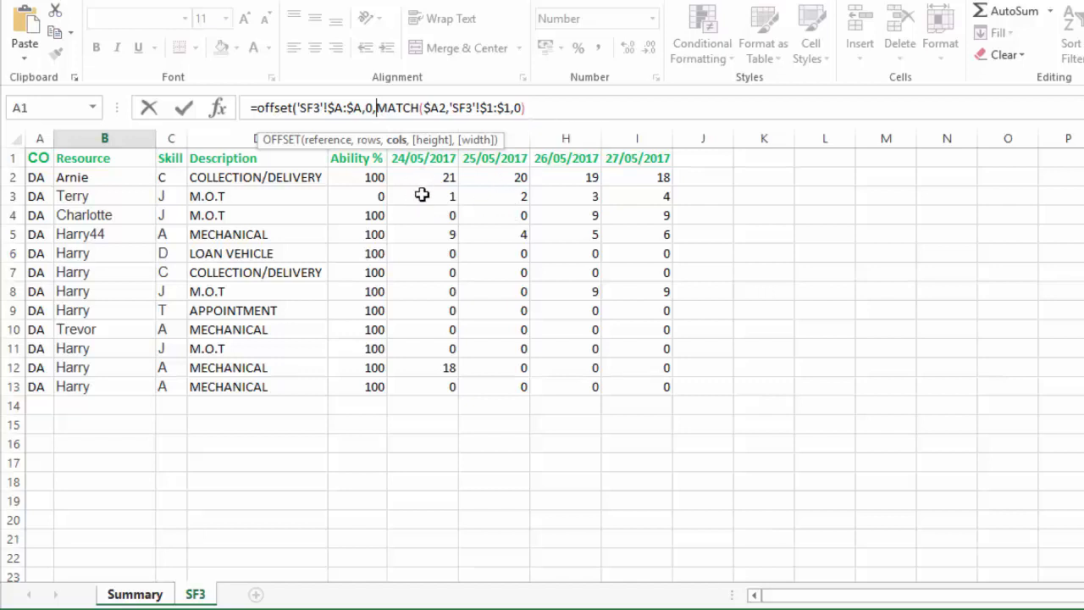
{"action": "left_click", "coordinate": [525, 108]}
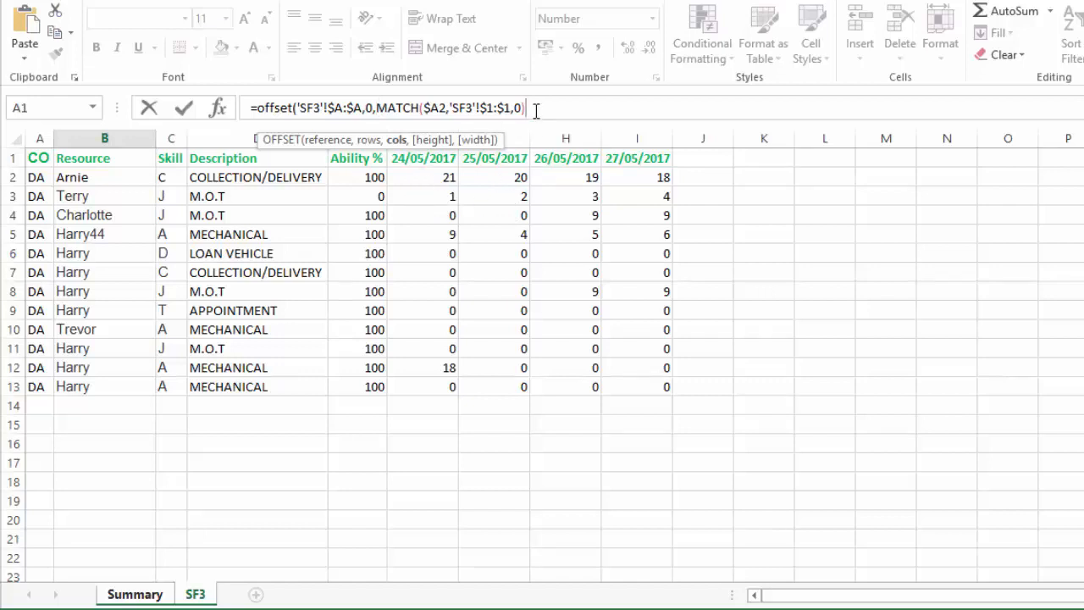
{"action": "type", "text": "-1)"}
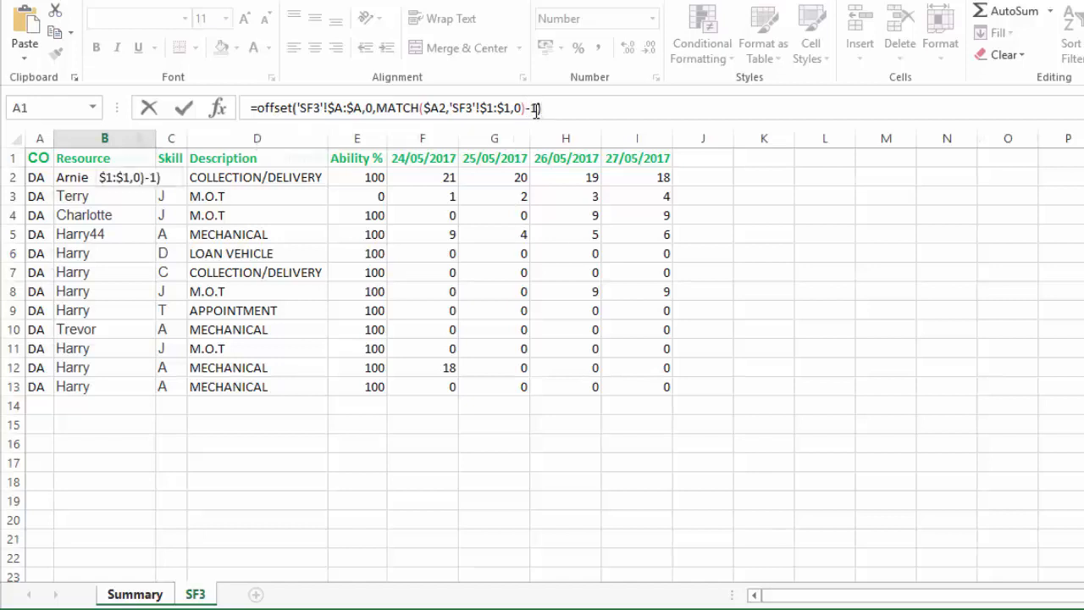
{"action": "left_click", "coordinate": [134, 594]}
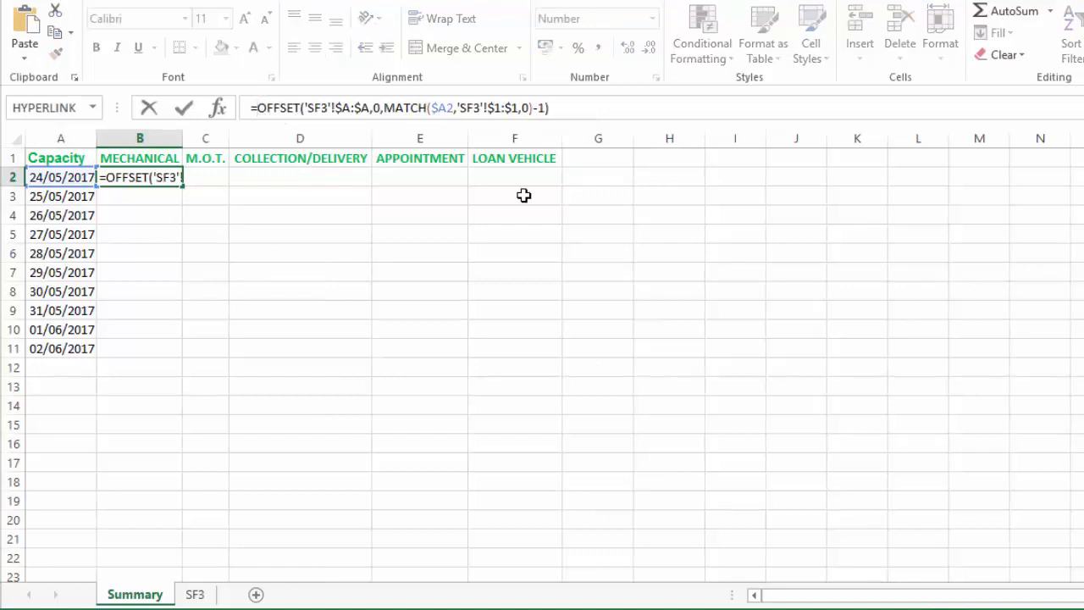
- Wrap B2 in SUMIF over SF3's absolute Description column with Summary!B$1 criteria, giving 27
{"action": "type", "text": "sumif("}
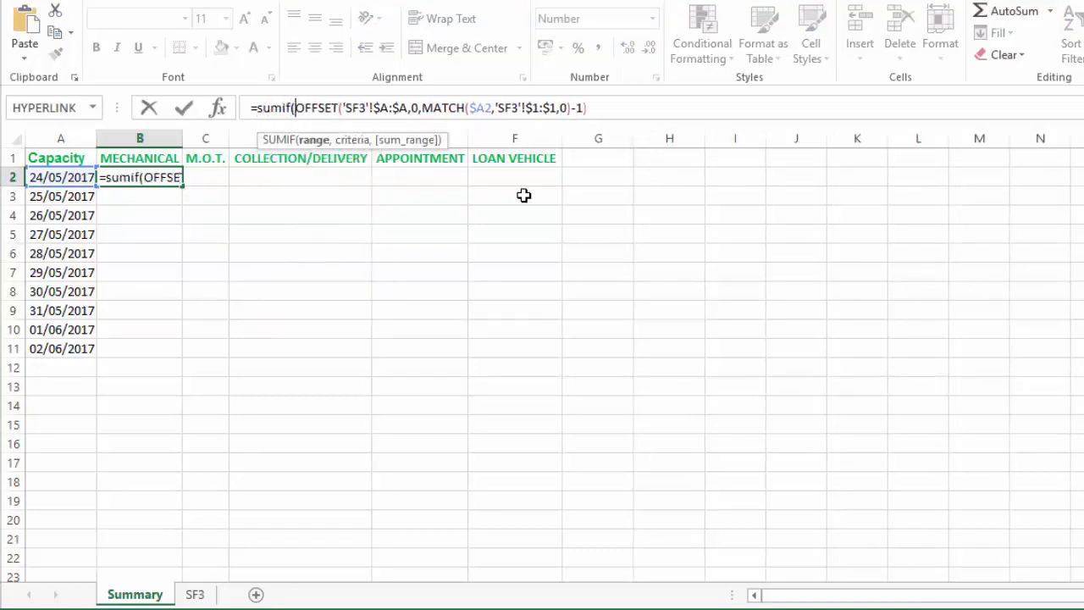
{"action": "mouse_move", "coordinate": [517, 202]}
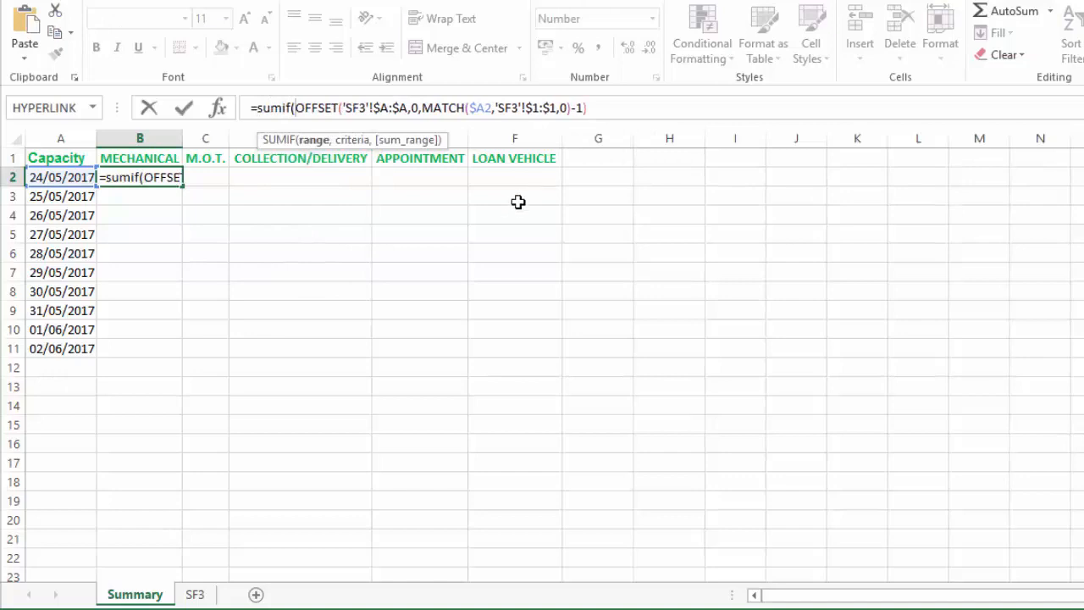
{"action": "mouse_move", "coordinate": [191, 166]}
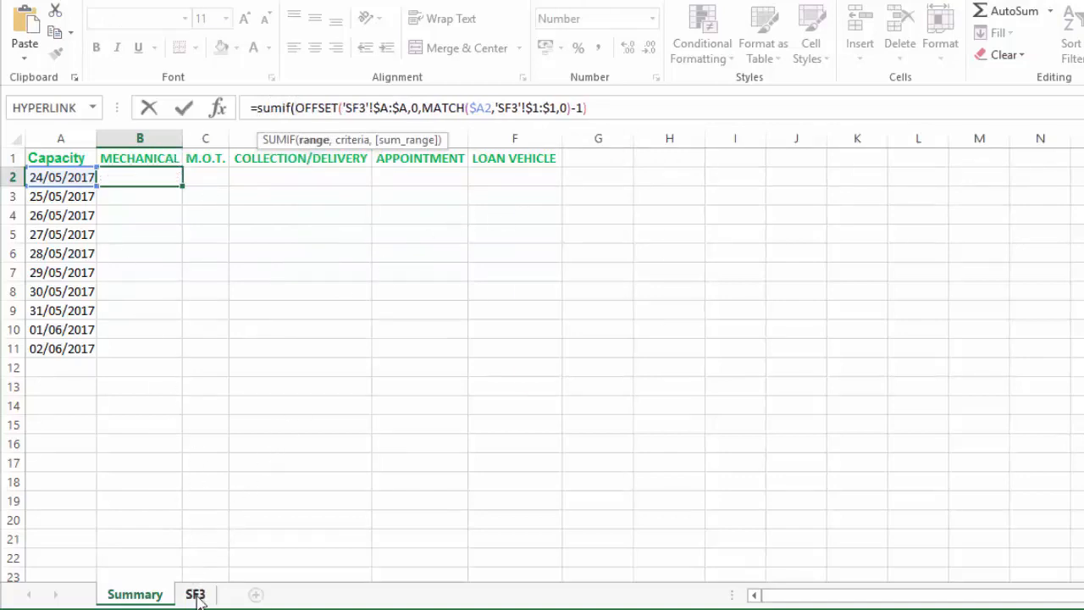
{"action": "left_click", "coordinate": [195, 594]}
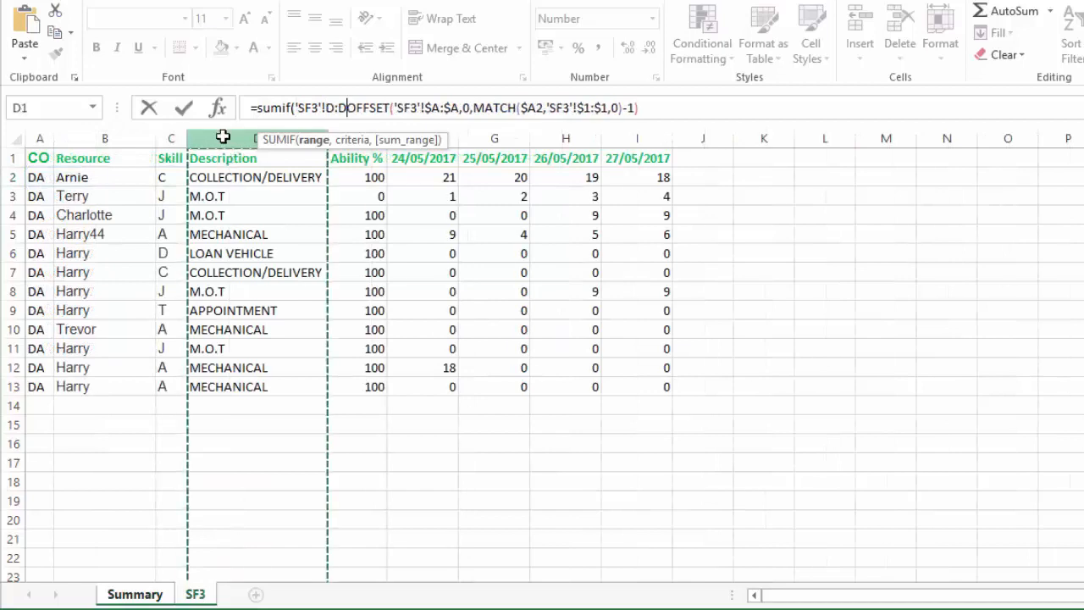
{"action": "key", "text": "f4"}
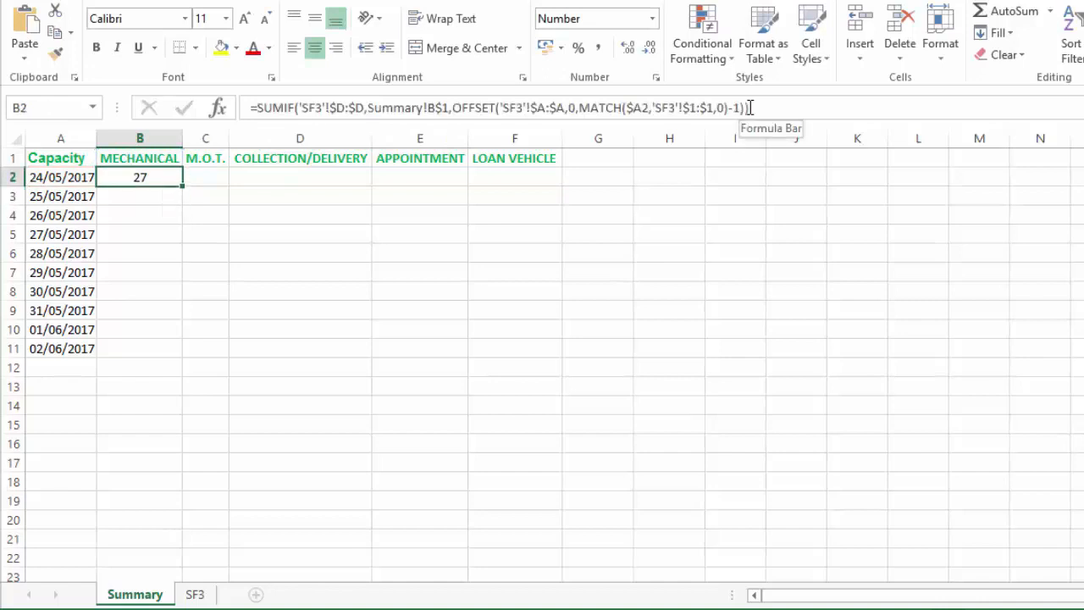
{"action": "mouse_move", "coordinate": [252, 304]}
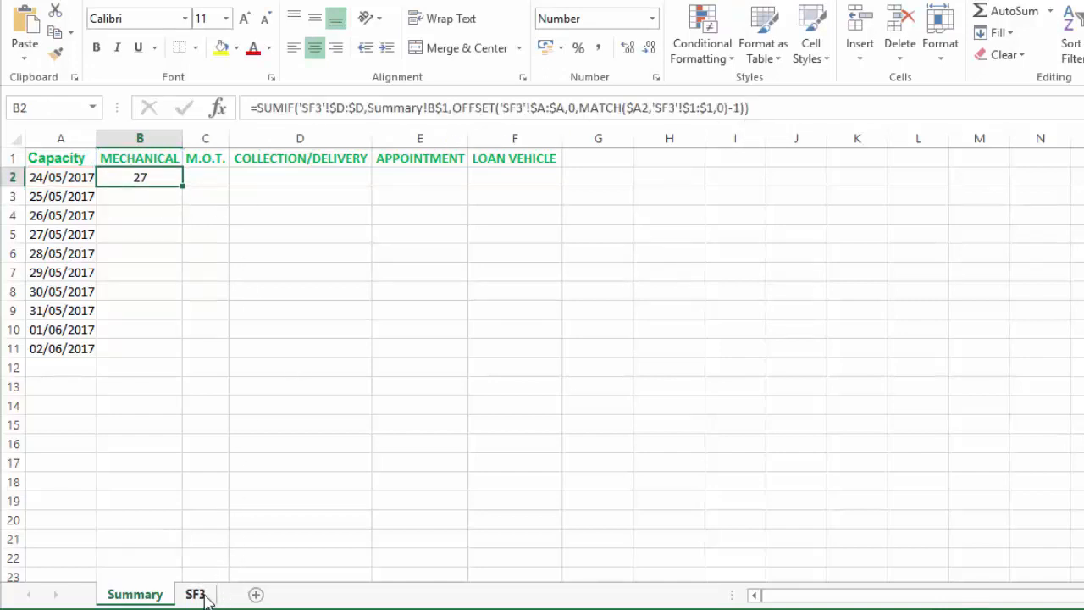
{"action": "left_click", "coordinate": [196, 593]}
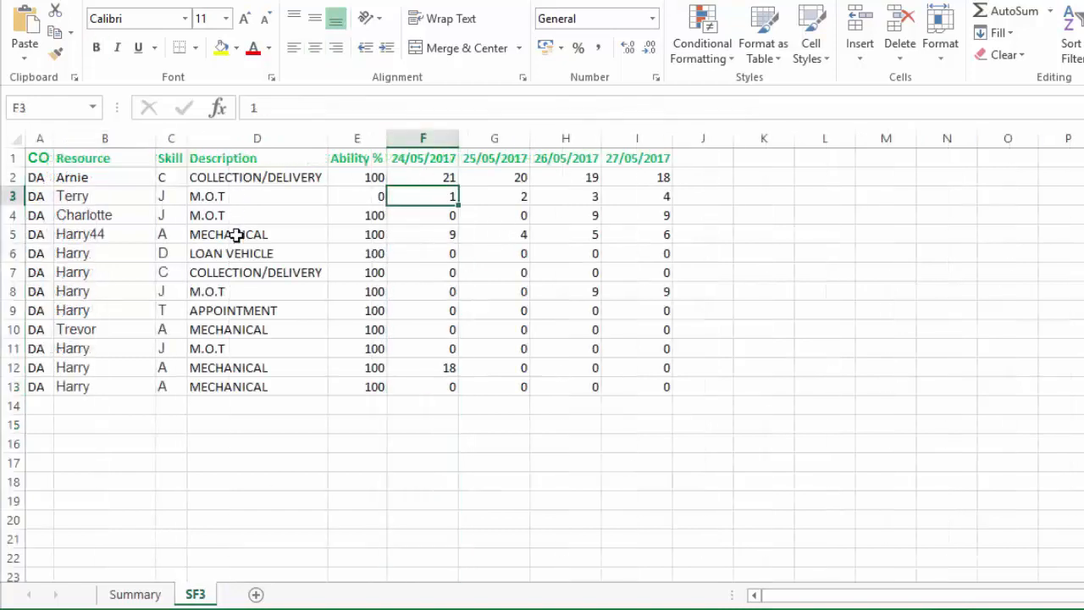
{"action": "left_click", "coordinate": [422, 233]}
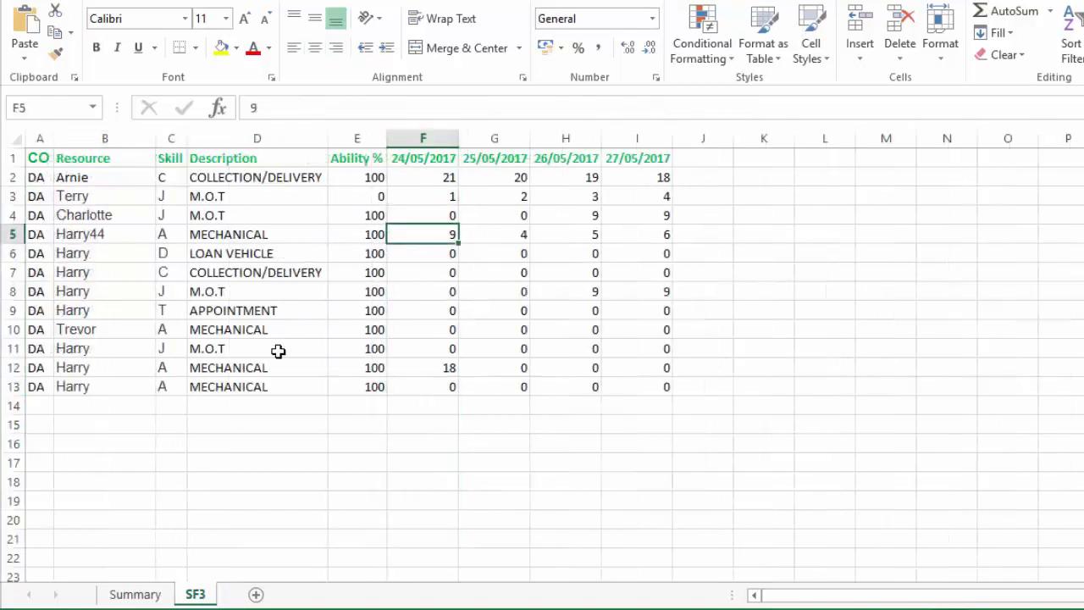
{"action": "mouse_move", "coordinate": [430, 330]}
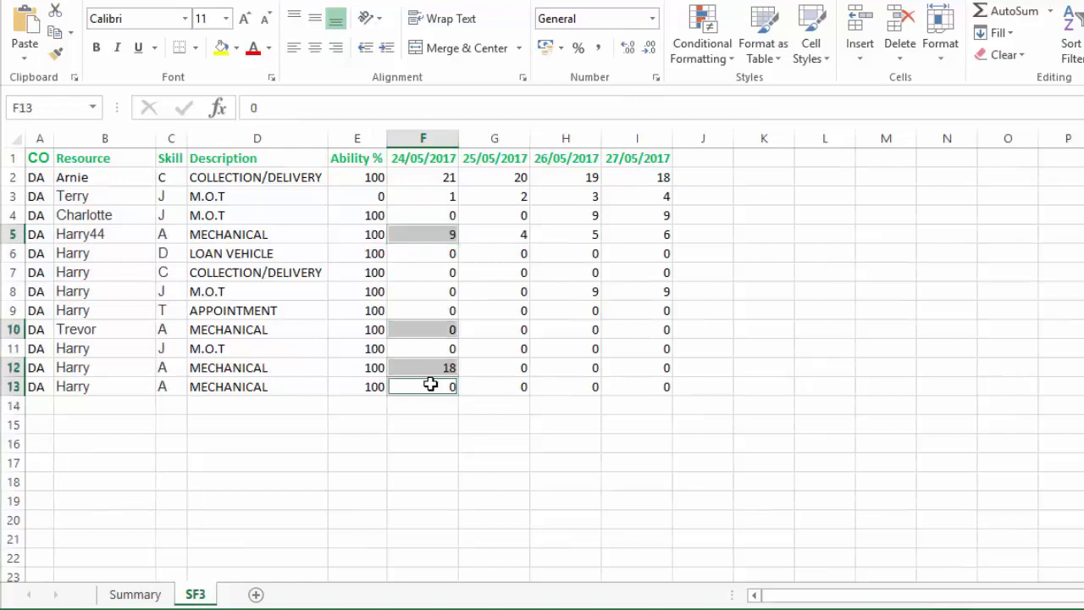
{"action": "mouse_move", "coordinate": [476, 256]}
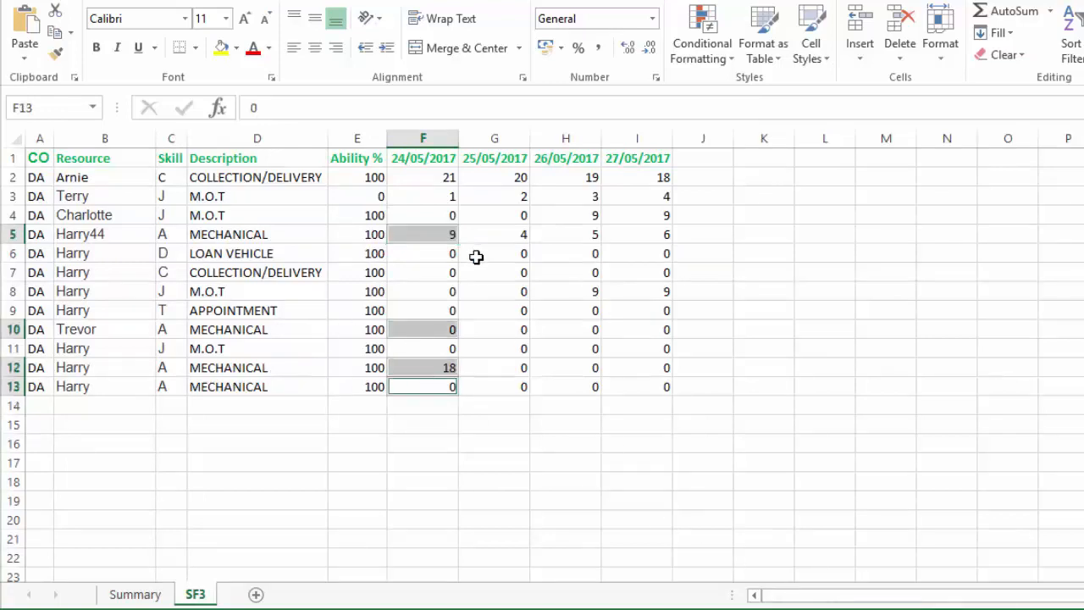
{"action": "mouse_move", "coordinate": [424, 158]}
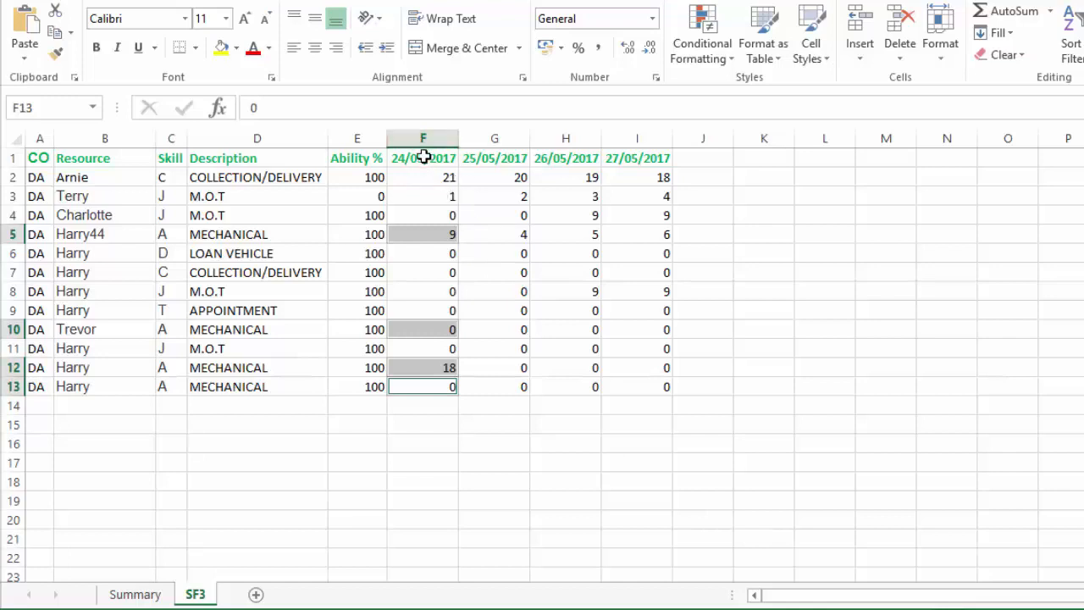
{"action": "mouse_move", "coordinate": [428, 195]}
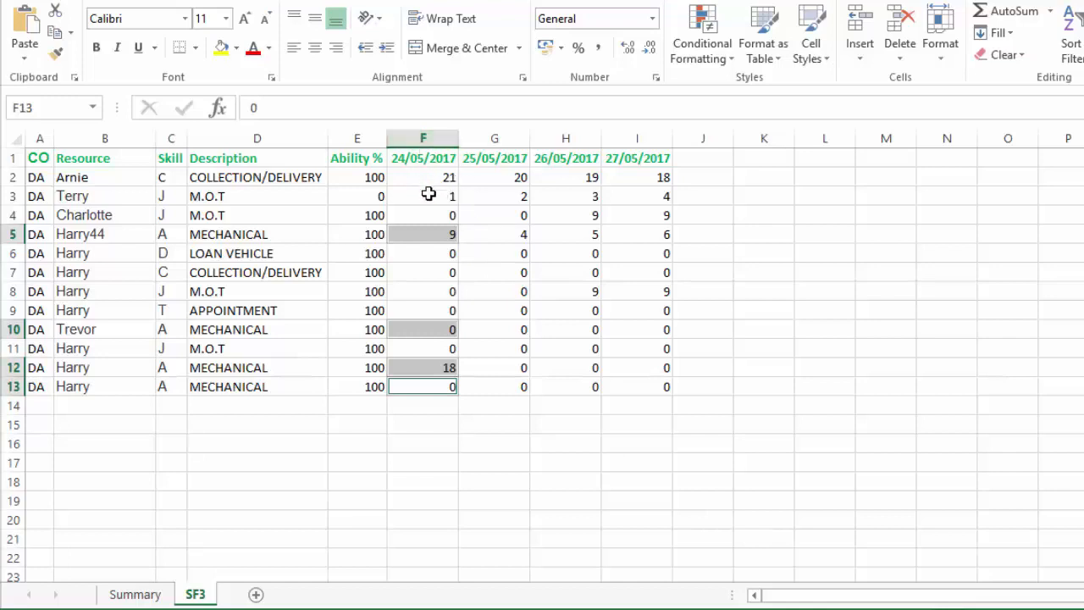
{"action": "mouse_move", "coordinate": [433, 243]}
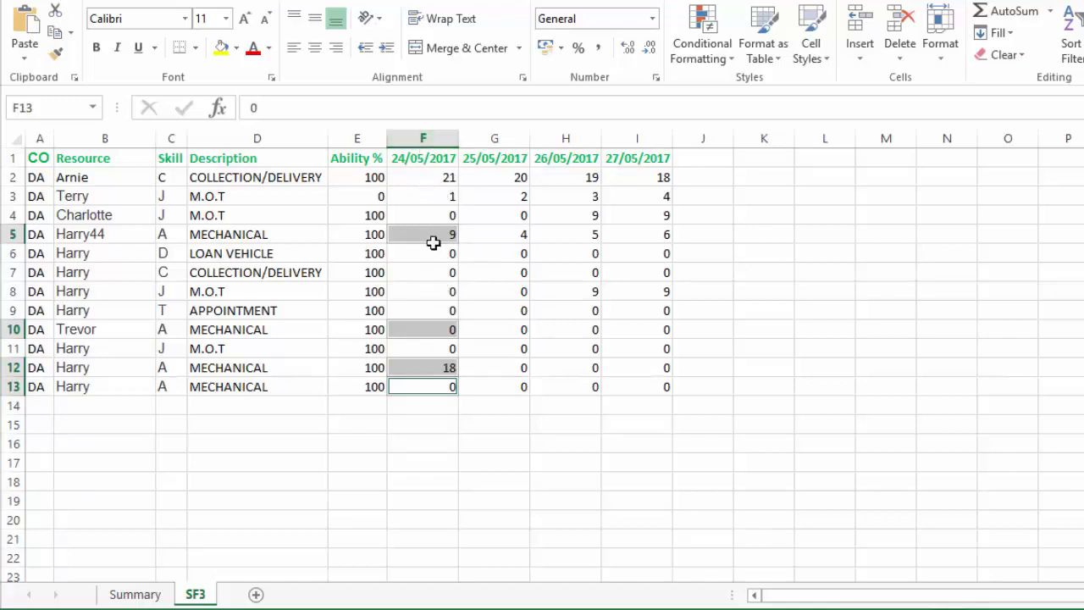
{"action": "mouse_move", "coordinate": [502, 239]}
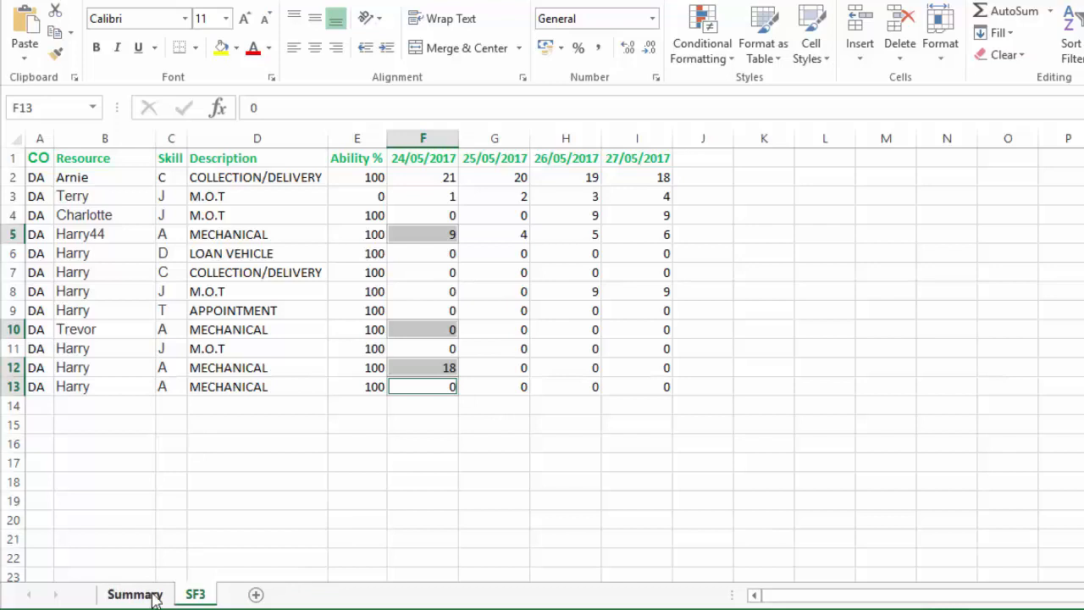
- Wrap B2's SUMIF in IFERROR(...,"") and fill it down to B11
{"action": "left_click", "coordinate": [134, 594]}
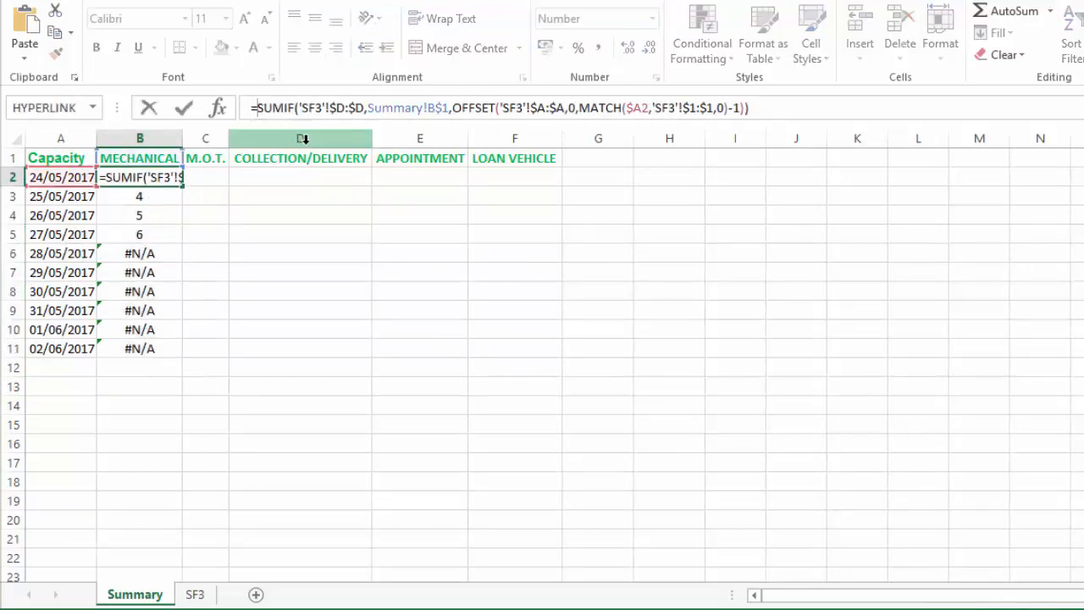
{"action": "type", "text": "iferr"}
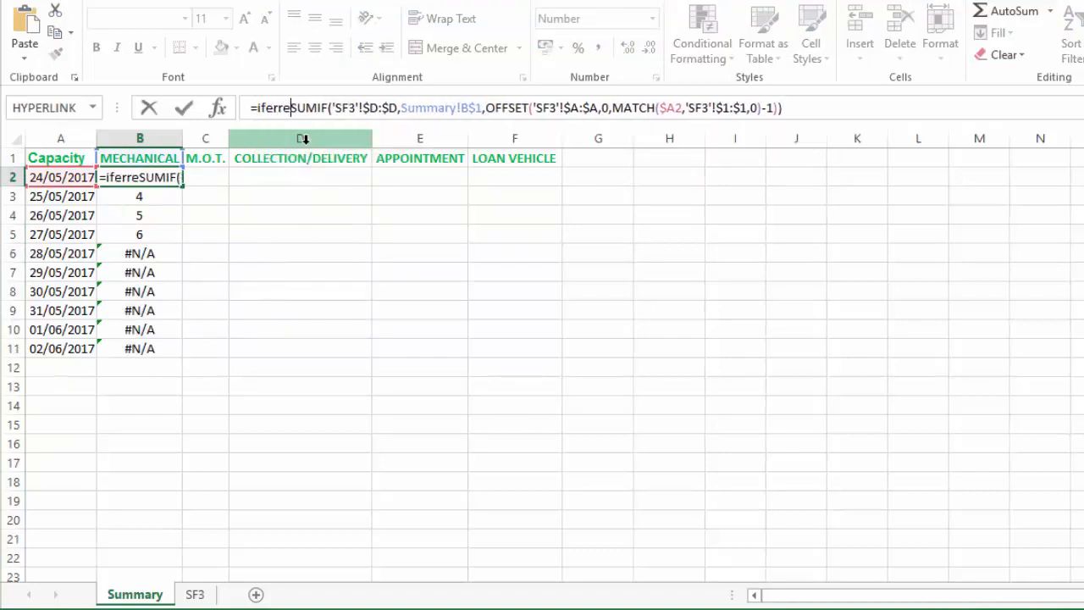
{"action": "type", "text": "e(SUMI"}
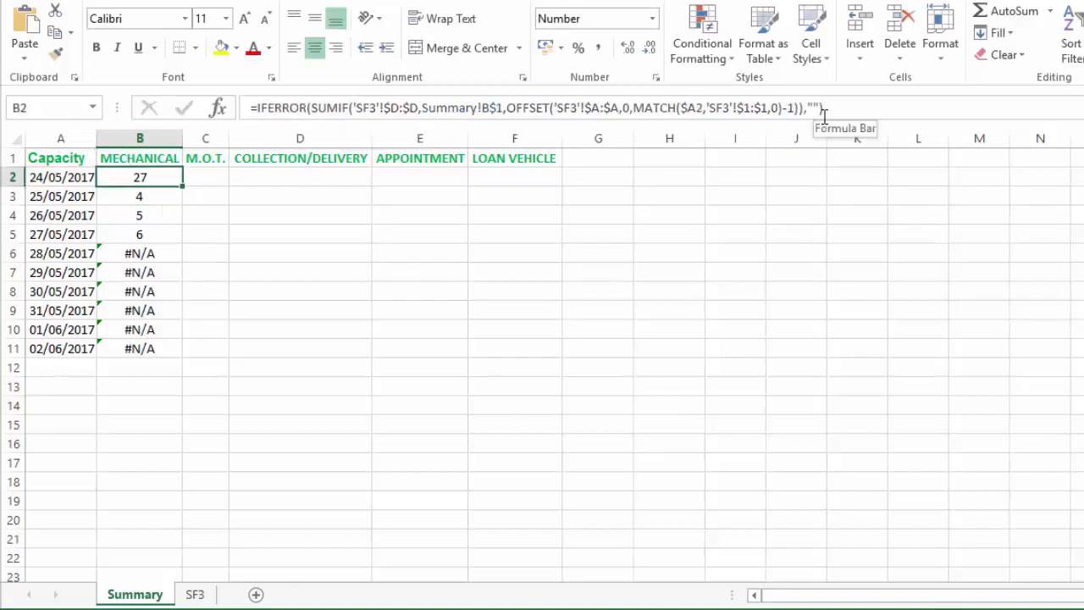
{"action": "left_click_drag", "start_coordinate": [140, 177], "coordinate": [140, 348]}
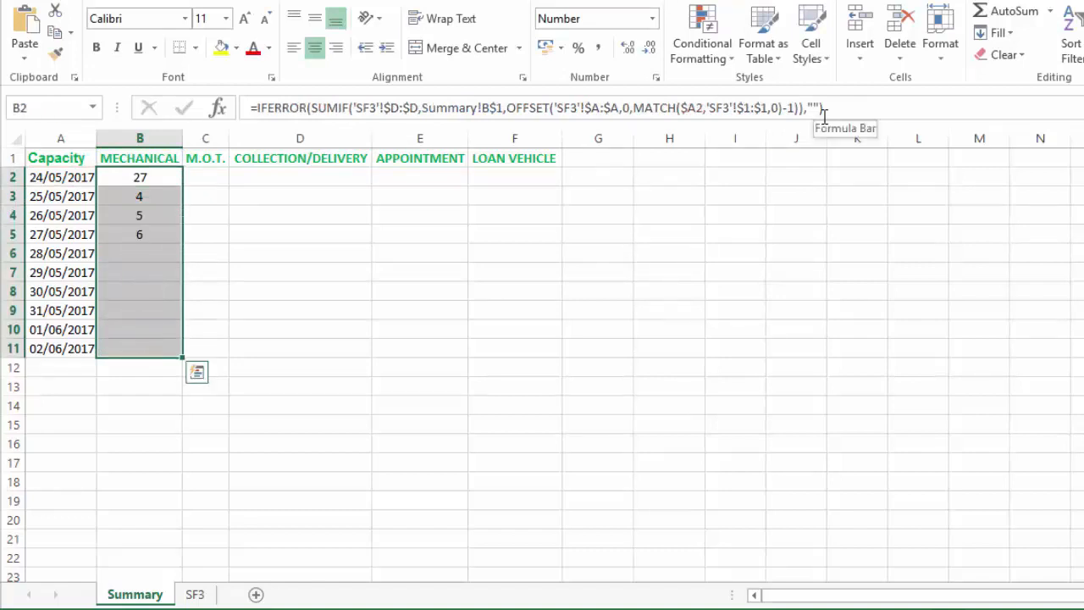
{"action": "left_click", "coordinate": [139, 214]}
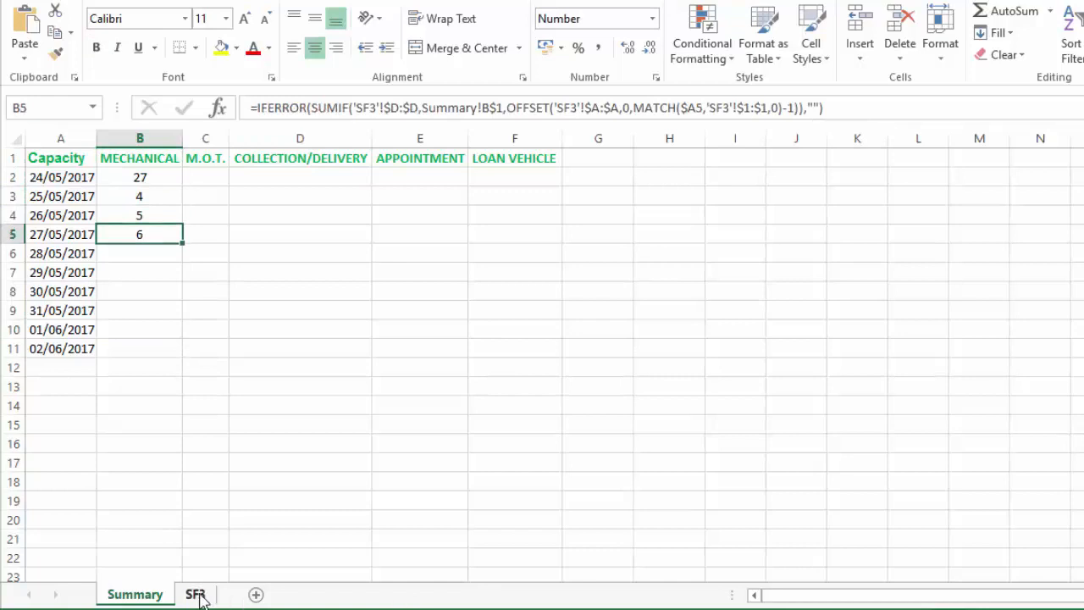
- Enter 5 in SF3 I10 for 27/05/2017 and confirm Summary's total becomes 62
{"action": "left_click", "coordinate": [195, 594]}
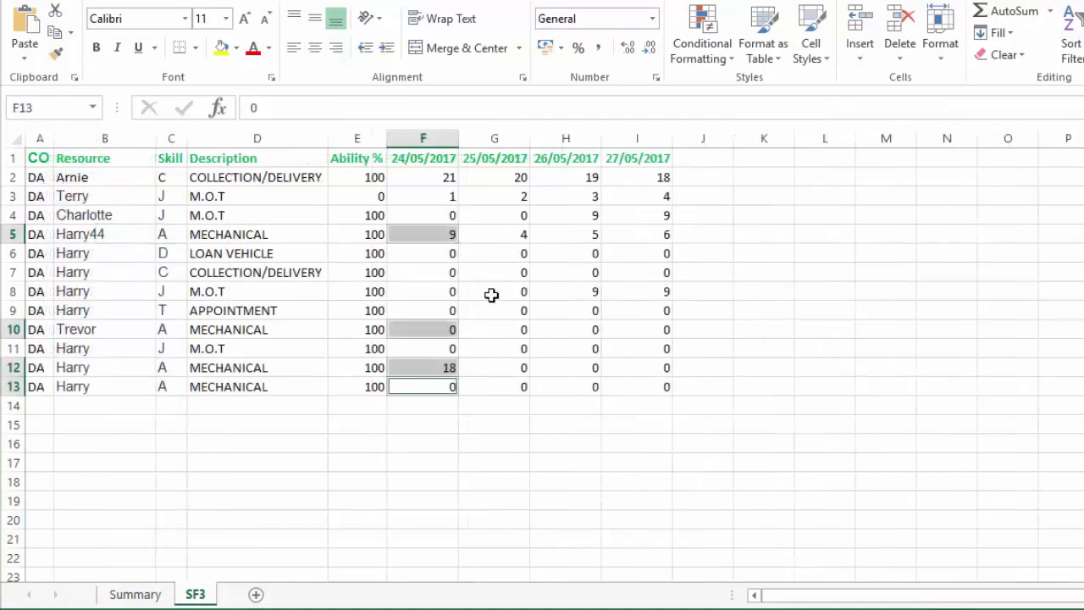
{"action": "mouse_move", "coordinate": [643, 319]}
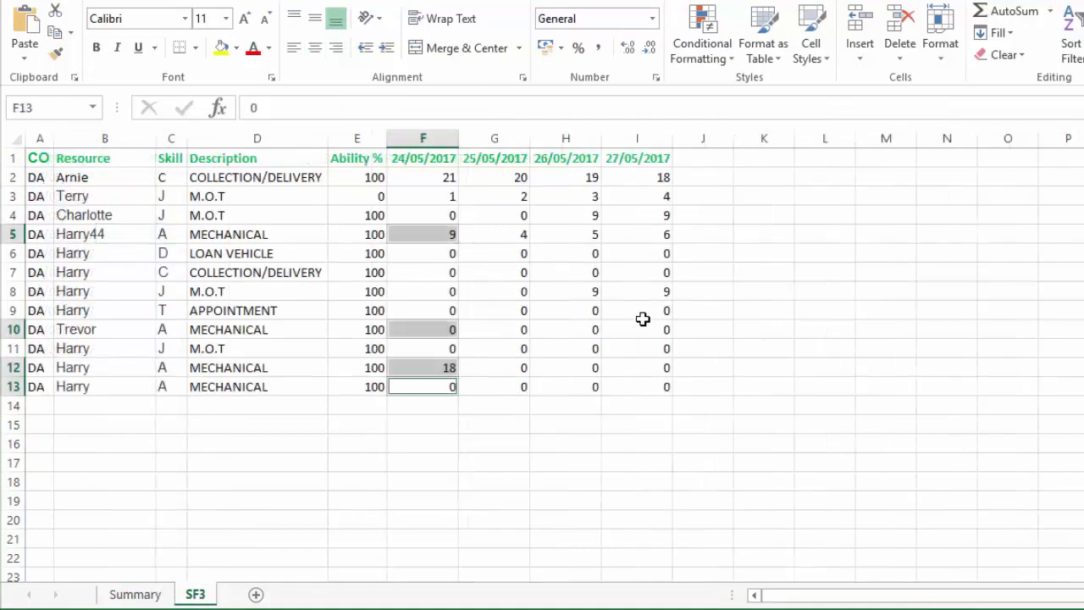
{"action": "type", "text": "5"}
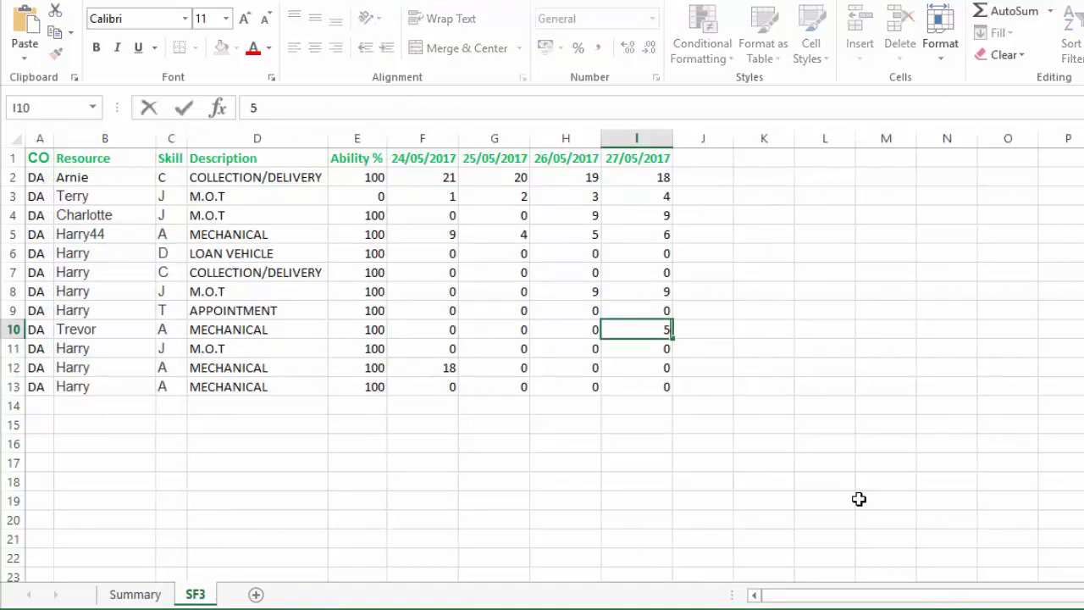
{"action": "left_click", "coordinate": [134, 593]}
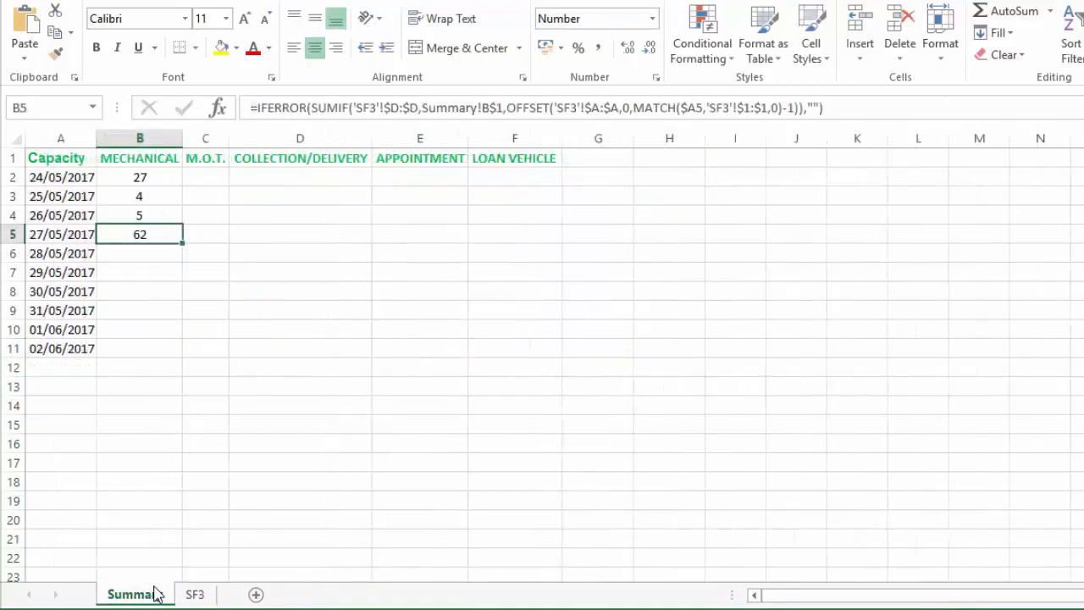
{"action": "mouse_move", "coordinate": [147, 194]}
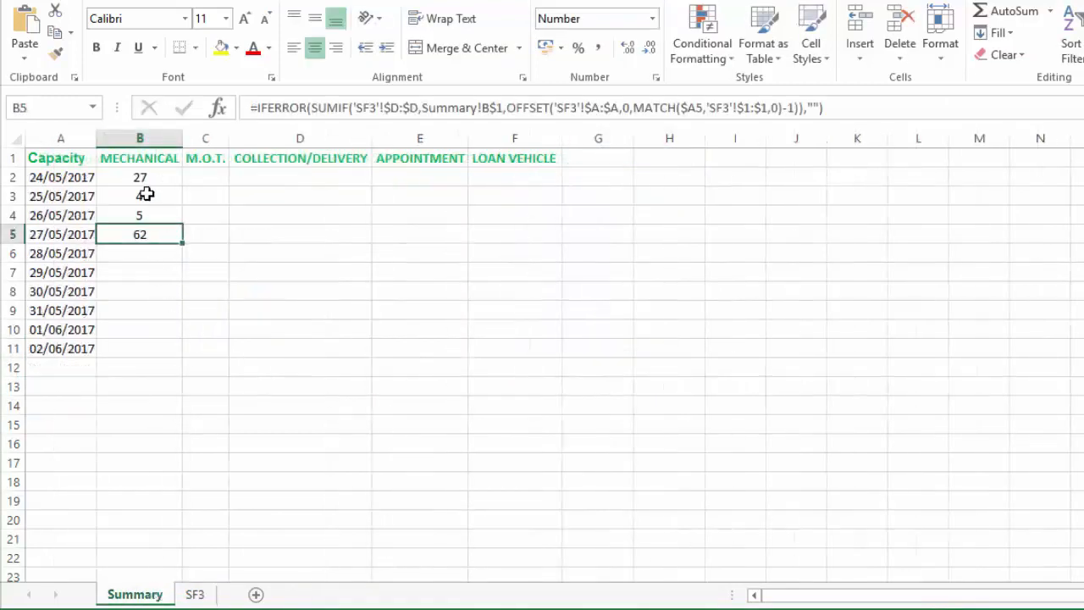
- Copy the MECHANICAL formula across to column F, checking COLLECTION/DELIVERY for 27/05/2017
{"action": "left_click_drag", "start_coordinate": [139, 177], "coordinate": [139, 310]}
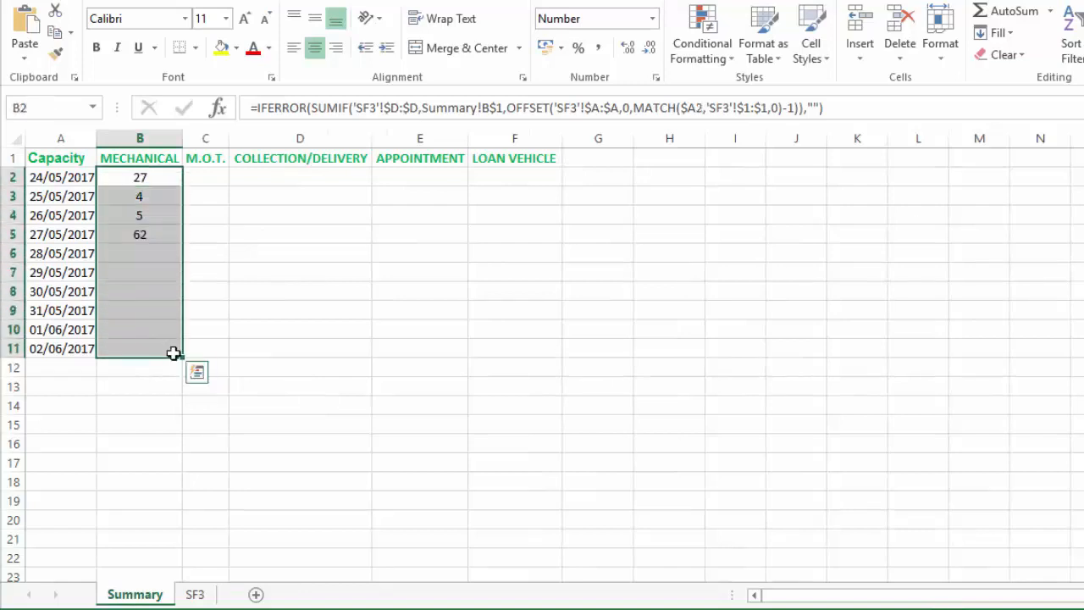
{"action": "mouse_move", "coordinate": [212, 332]}
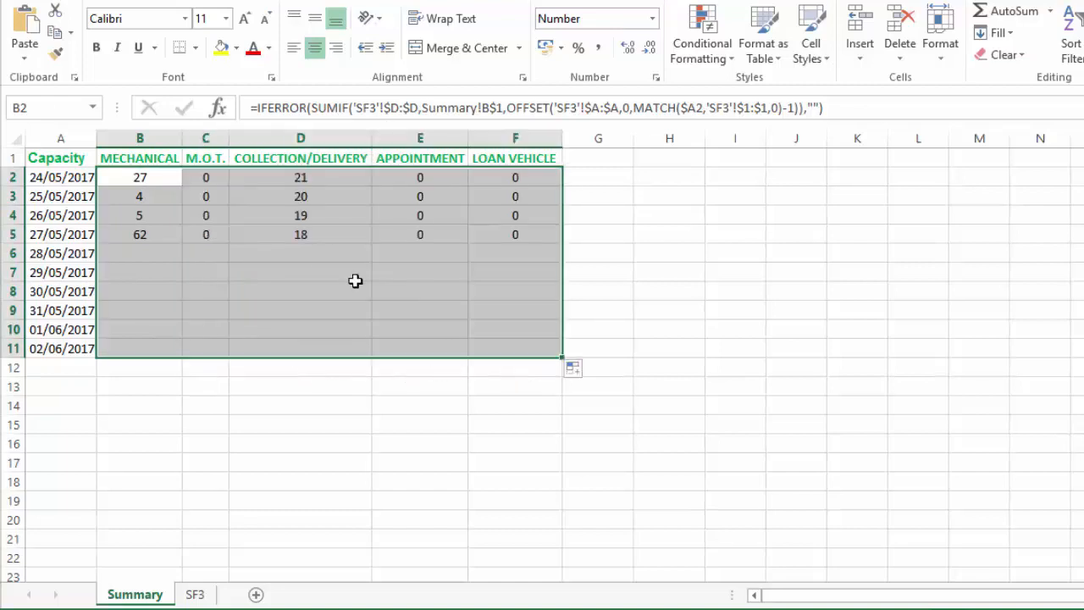
{"action": "mouse_move", "coordinate": [316, 256]}
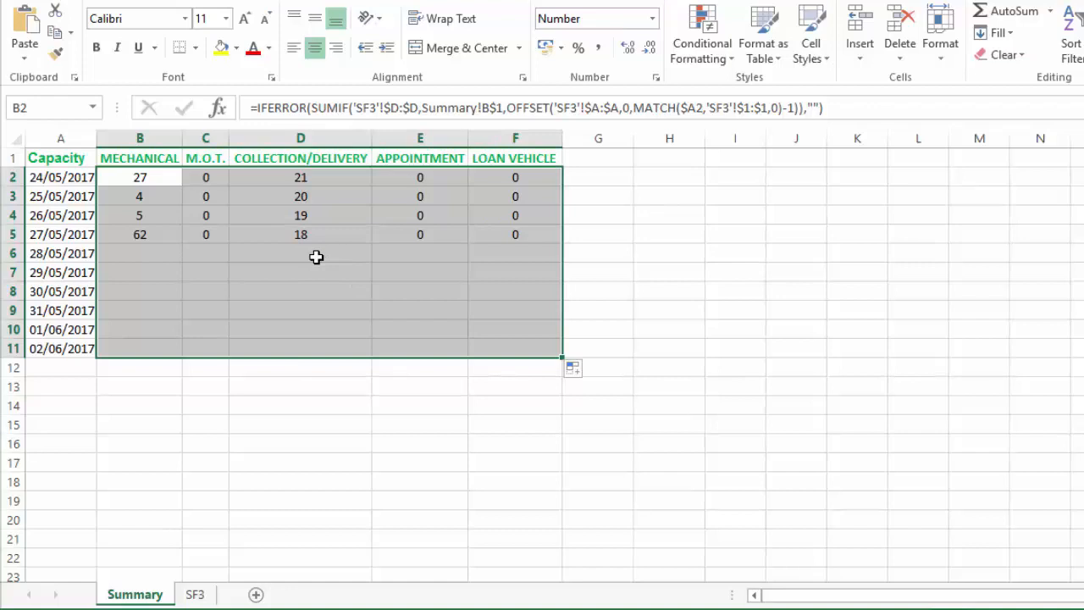
{"action": "left_click", "coordinate": [300, 235]}
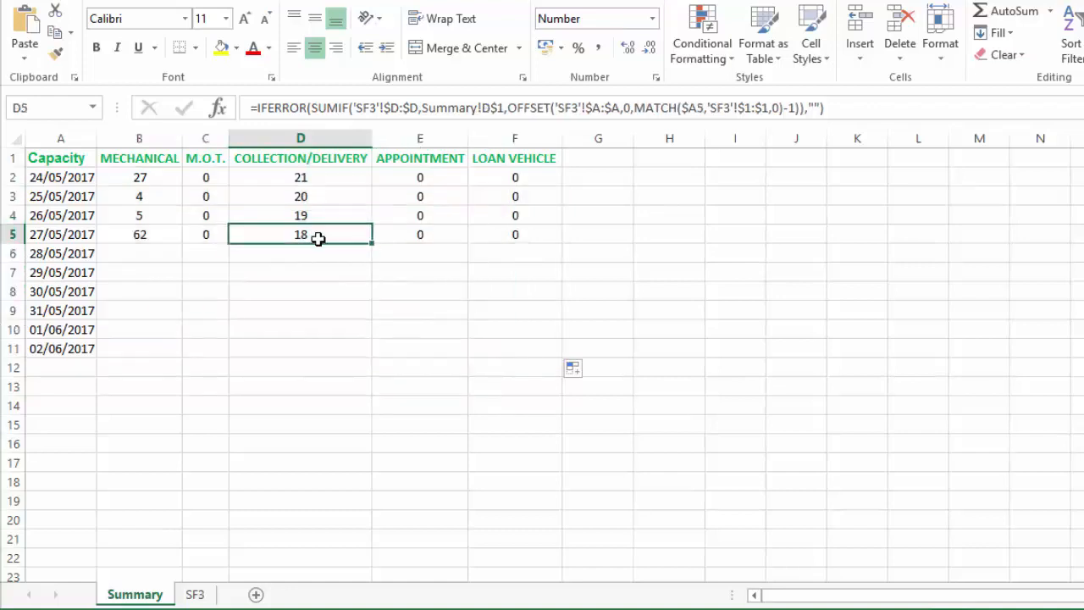
{"action": "mouse_move", "coordinate": [181, 574]}
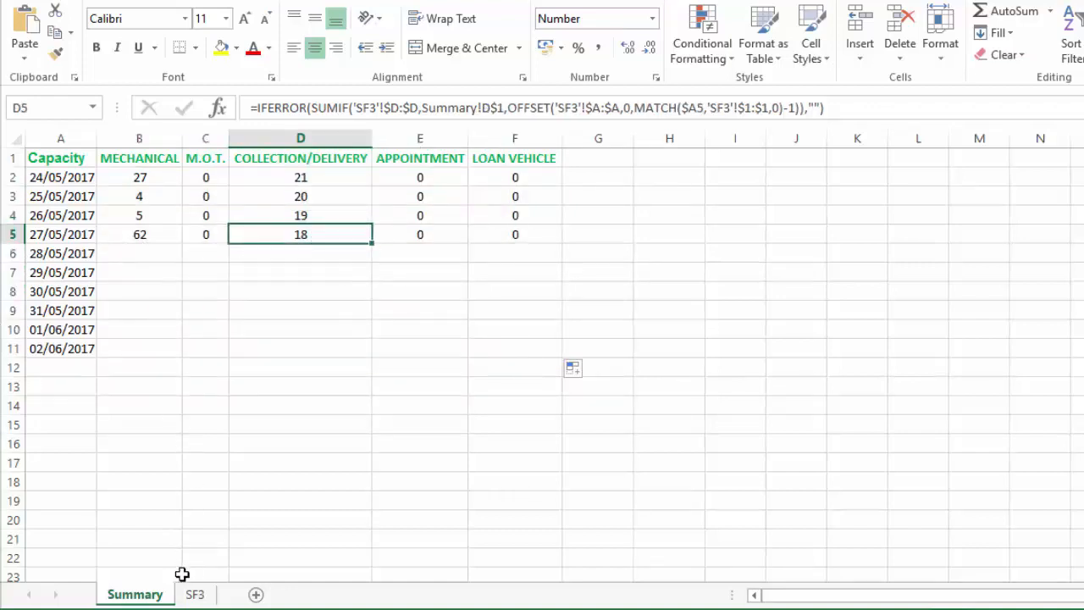
{"action": "left_click", "coordinate": [195, 594]}
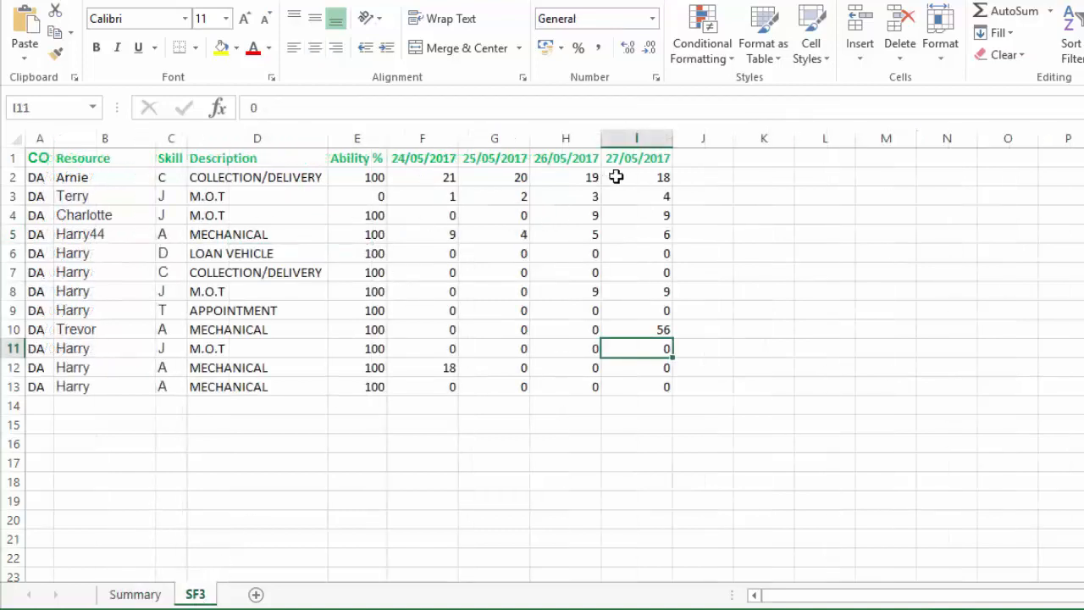
{"action": "left_click", "coordinate": [637, 177]}
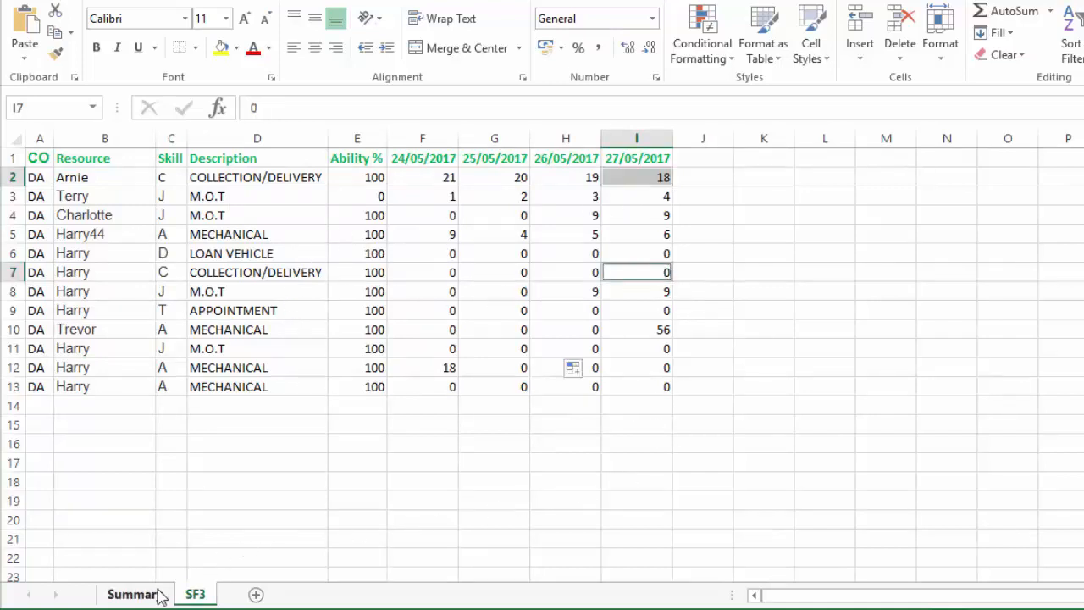
{"action": "left_click", "coordinate": [132, 593]}
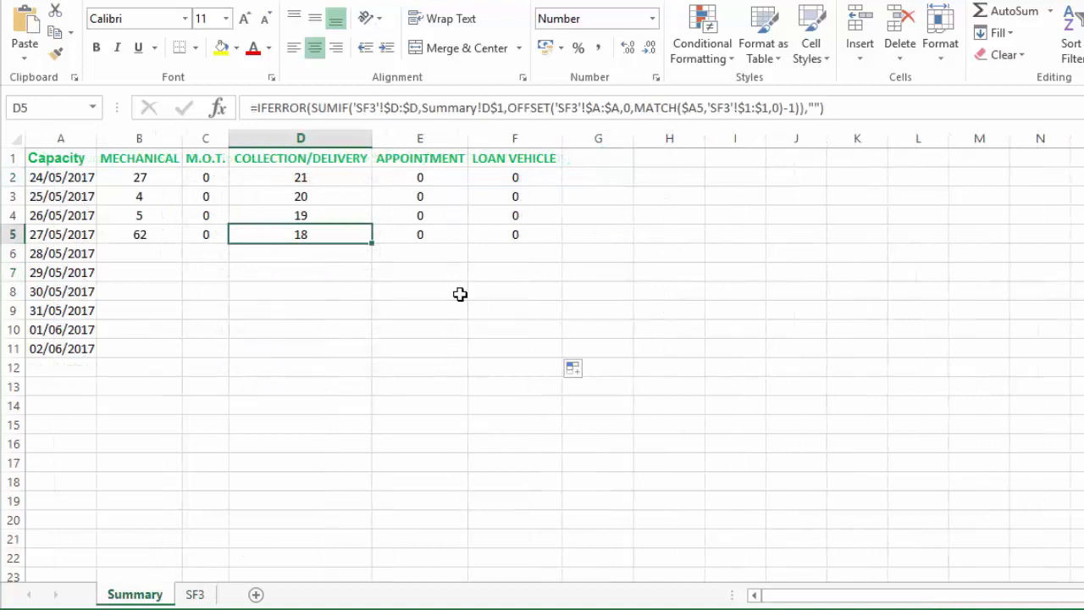